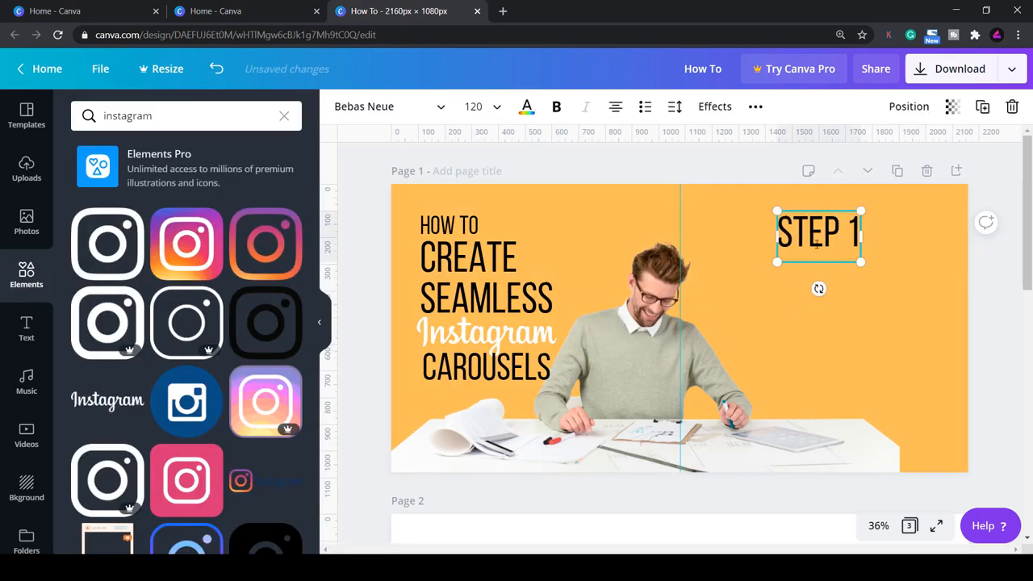
# - Return from the finished carousel editor to the Canva home page
pyautogui.click(1012, 281)
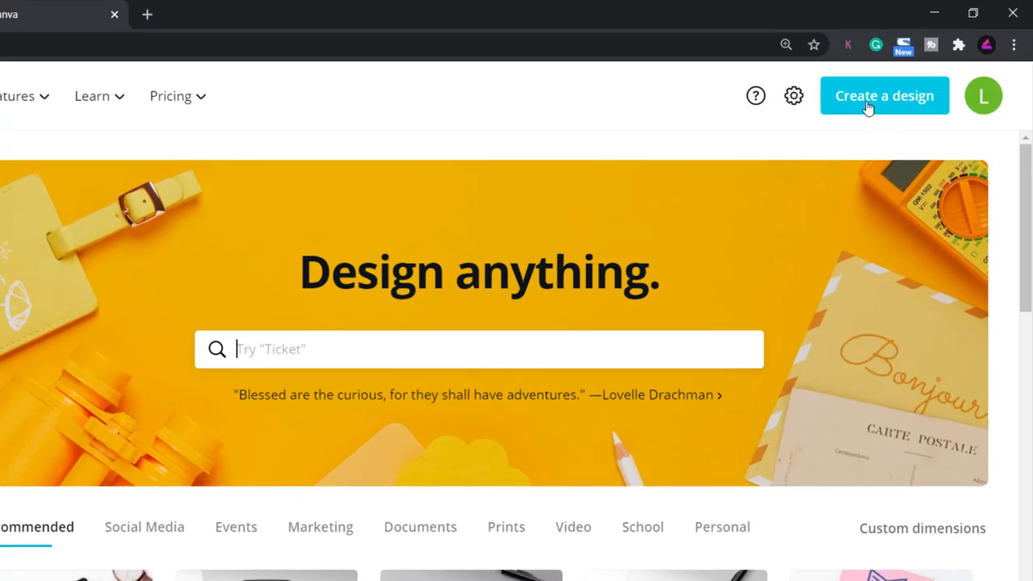
# - Create a new custom-size design of 2160 × 1080 px
pyautogui.click(921, 527)
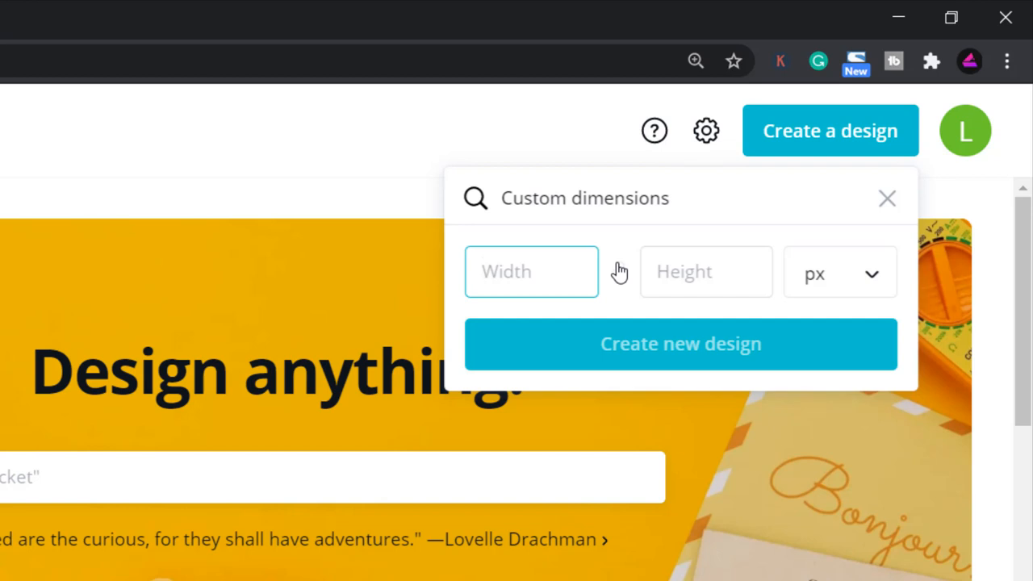
pyautogui.write('2160')
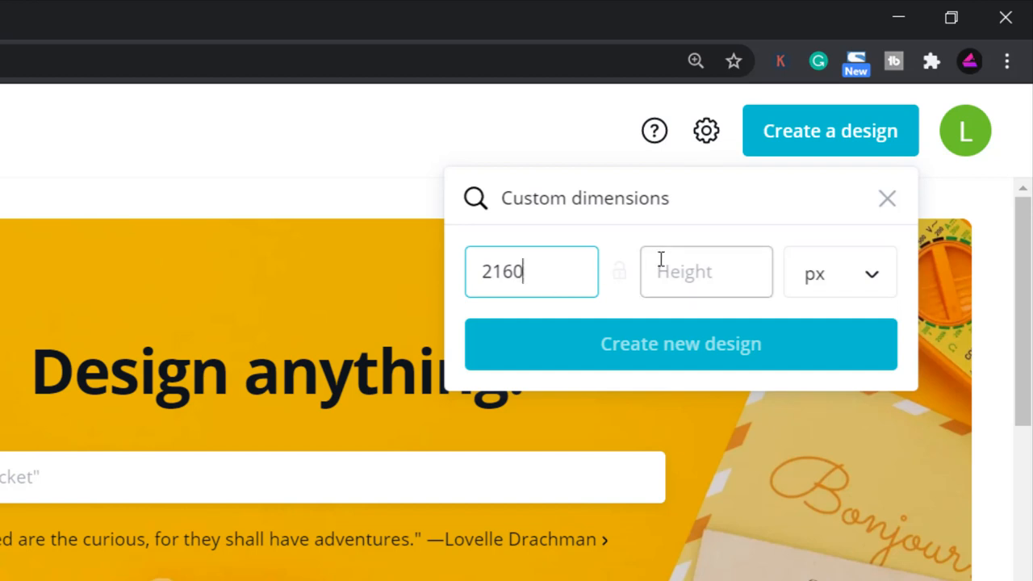
pyautogui.write('1080')
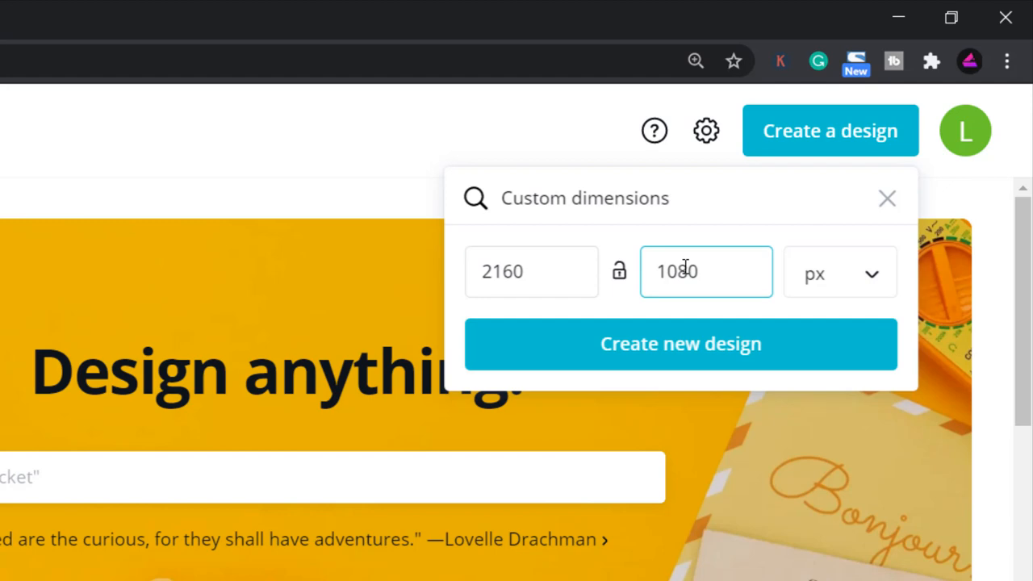
pyautogui.moveTo(729, 317)
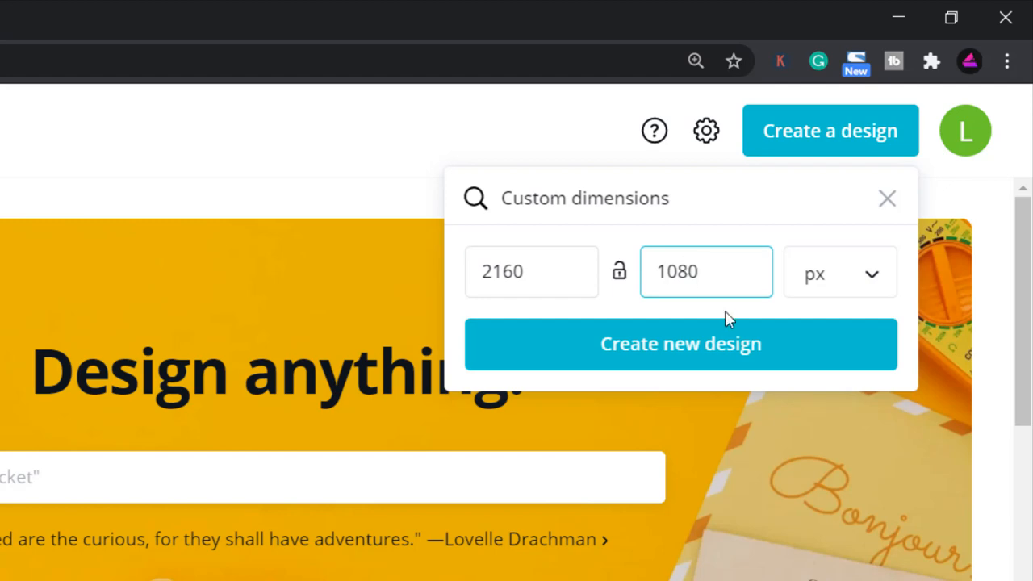
pyautogui.click(680, 343)
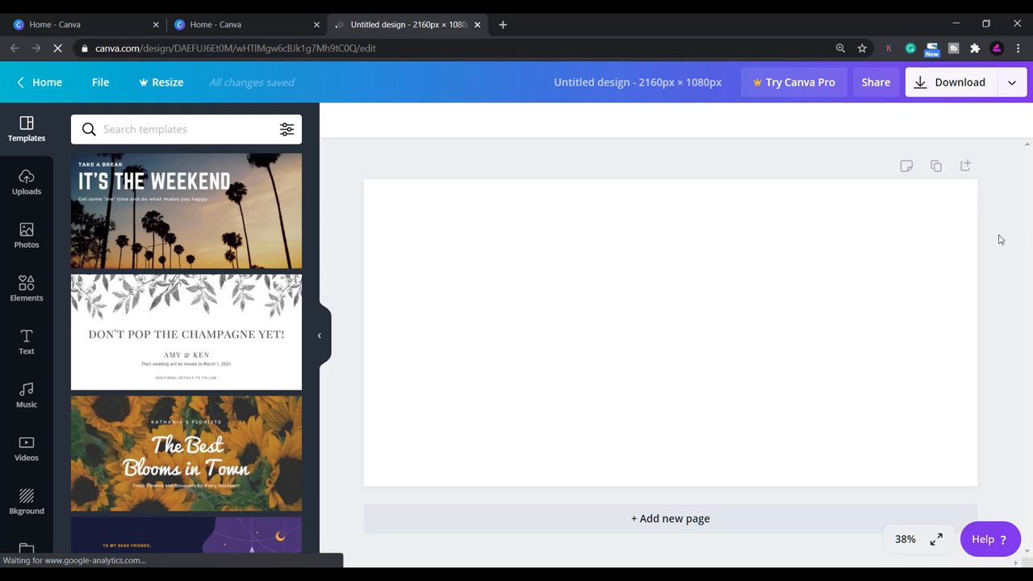
pyautogui.moveTo(1002, 235)
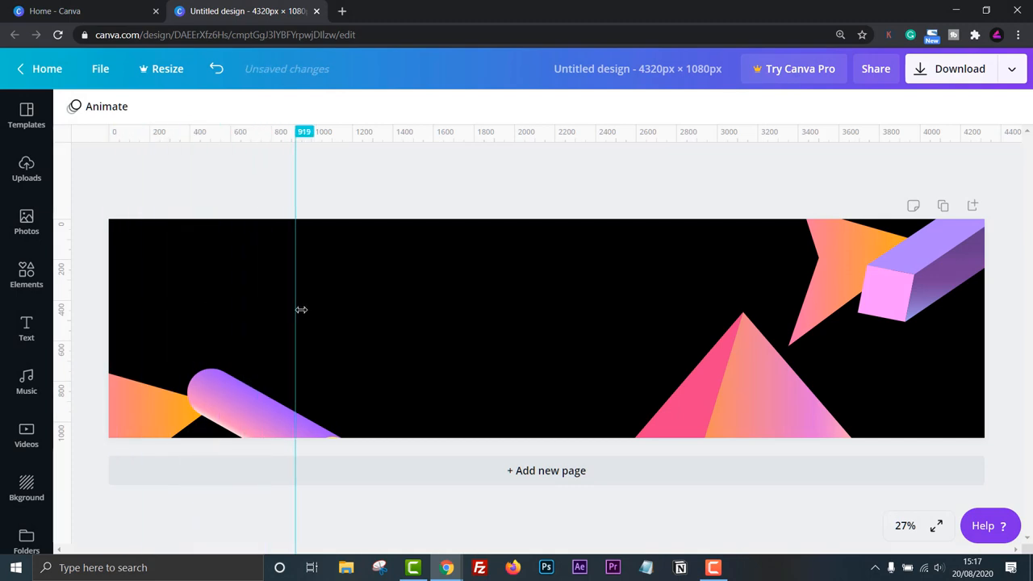
pyautogui.moveTo(296, 312); pyautogui.dragTo(328, 312)
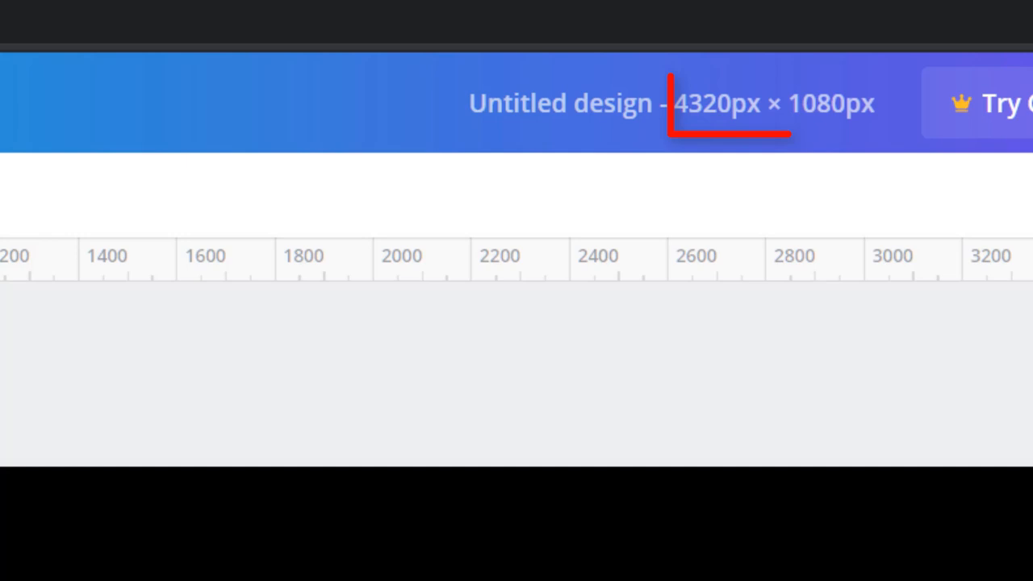
pyautogui.click(775, 103)
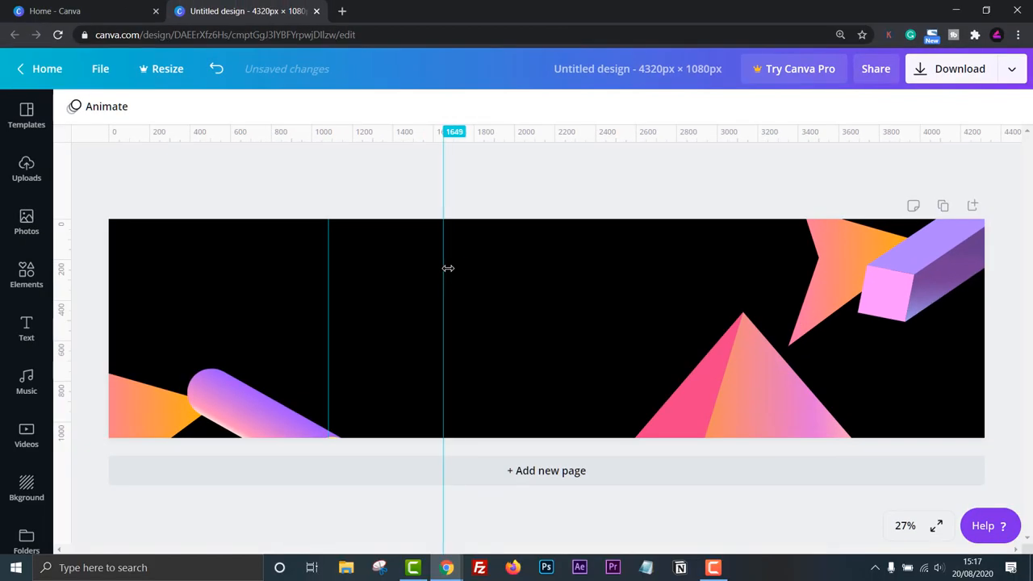
pyautogui.moveTo(443, 275); pyautogui.dragTo(499, 275)
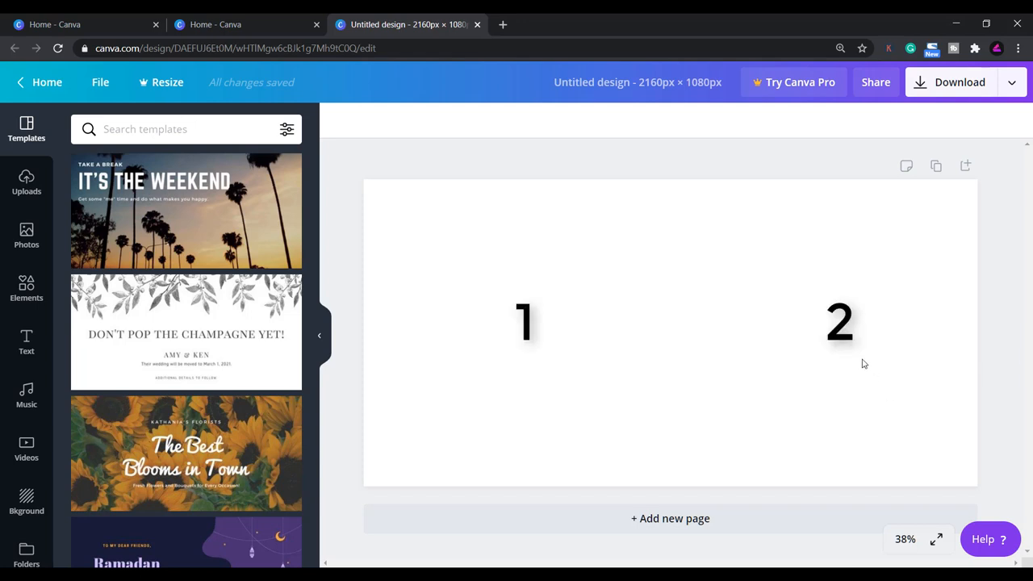
pyautogui.moveTo(704, 313)
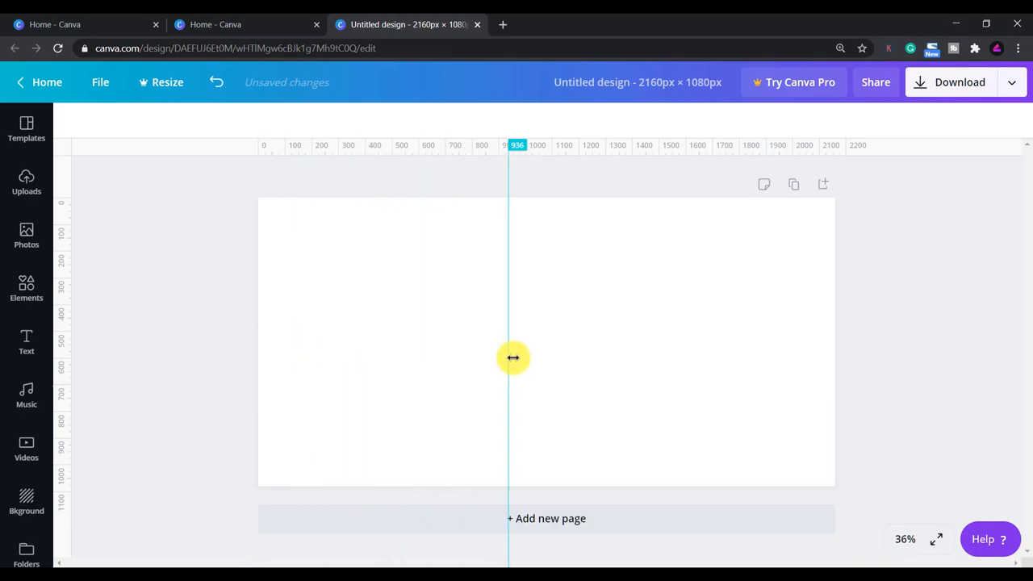
# - Place a vertical guide at the page centre, 1080 px
pyautogui.moveTo(513, 358); pyautogui.dragTo(551, 359)
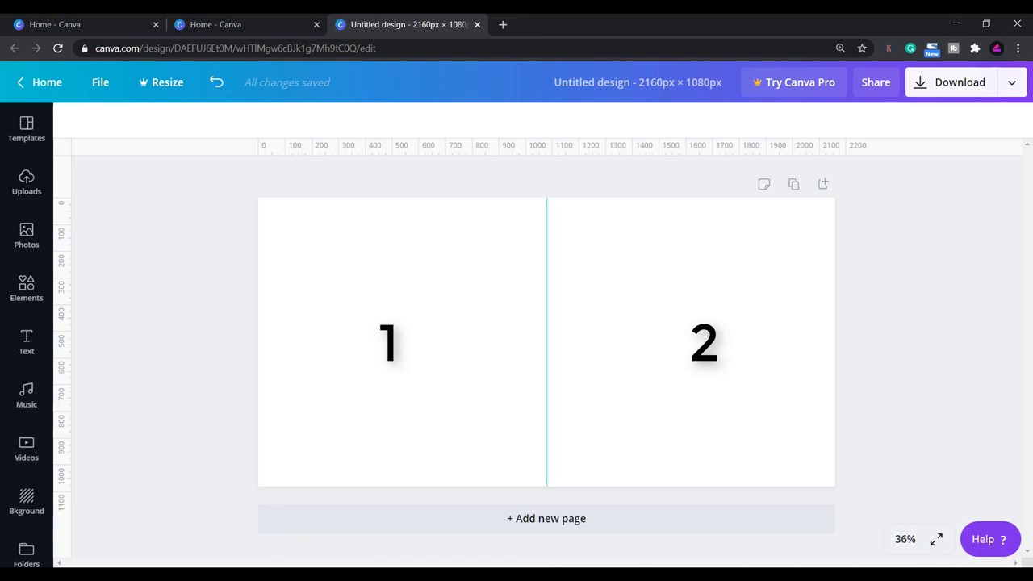
pyautogui.moveTo(687, 273); pyautogui.dragTo(692, 446)
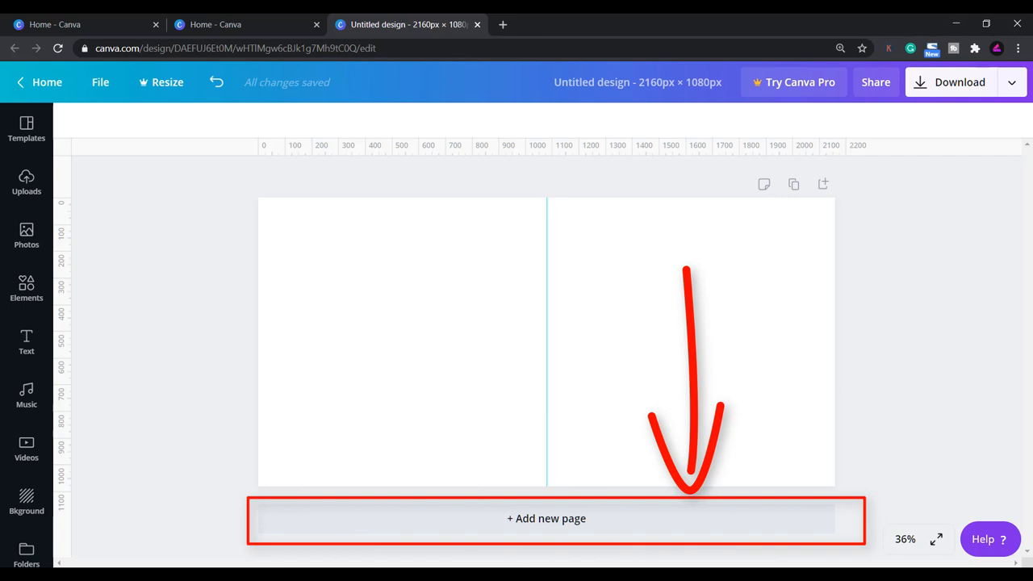
# - Add new pages so the design has three, scrolling through them
pyautogui.click(547, 518)
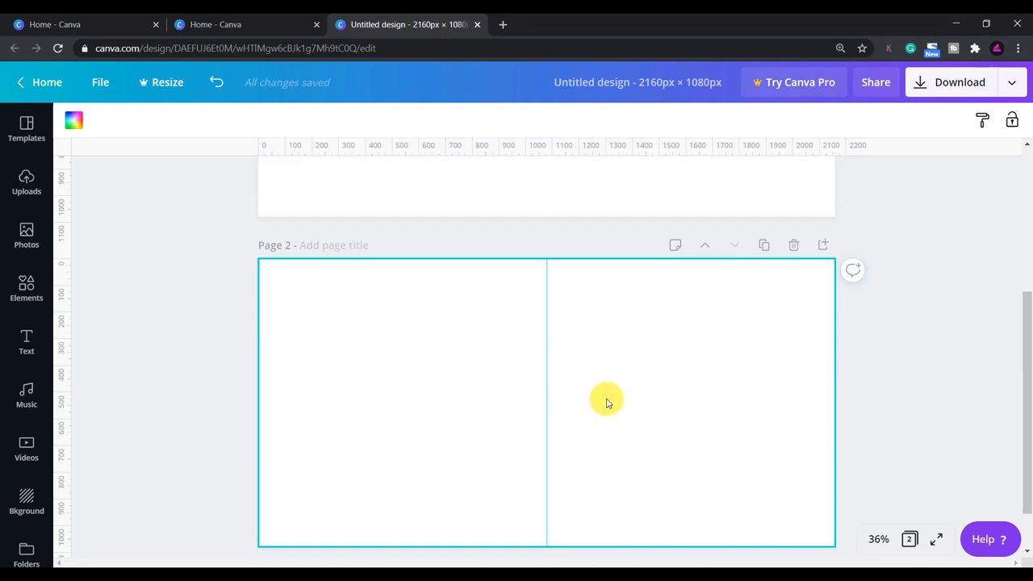
pyautogui.scroll(-3)
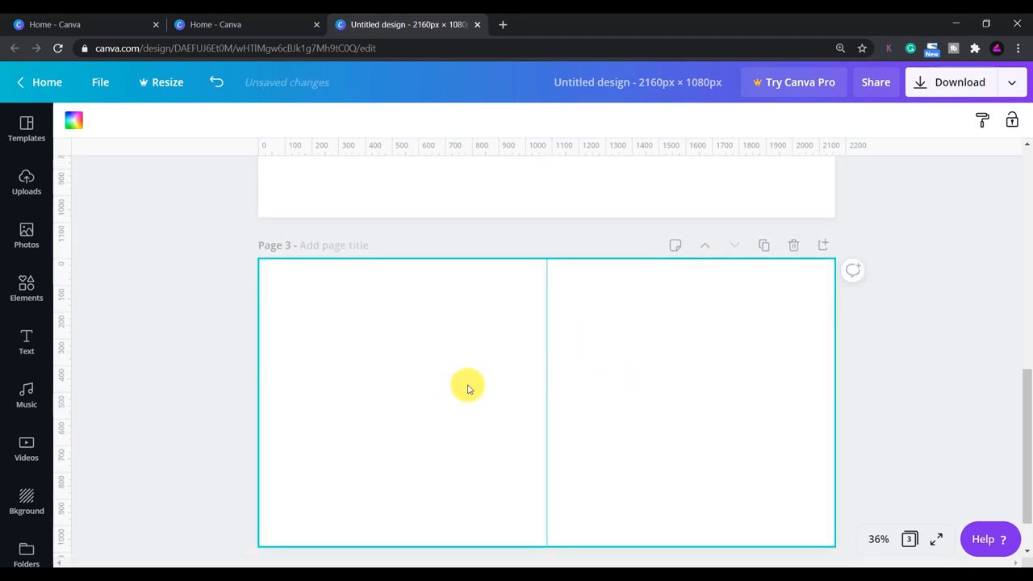
pyautogui.scroll(3)
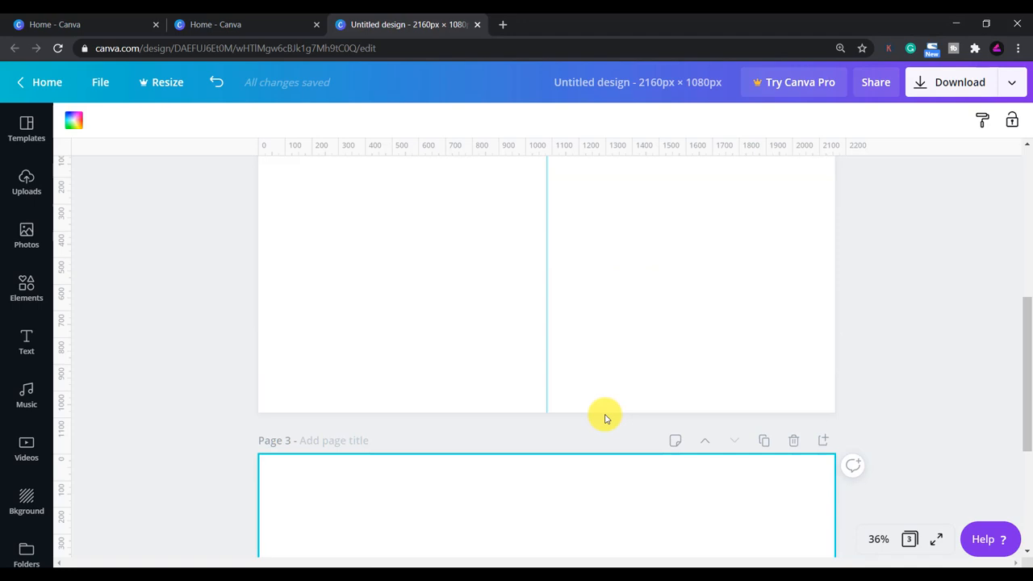
pyautogui.scroll(-3)
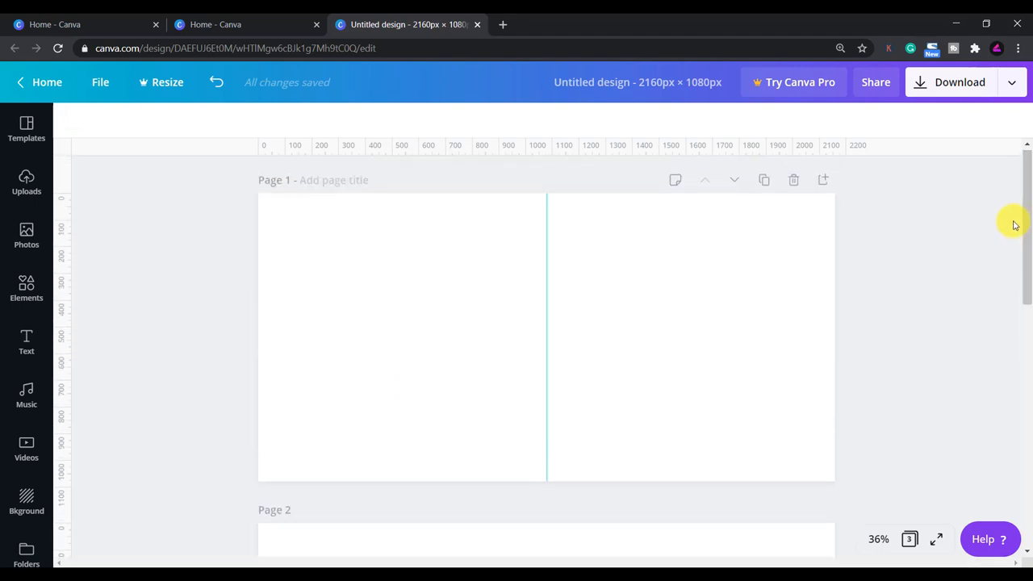
pyautogui.moveTo(20, 484)
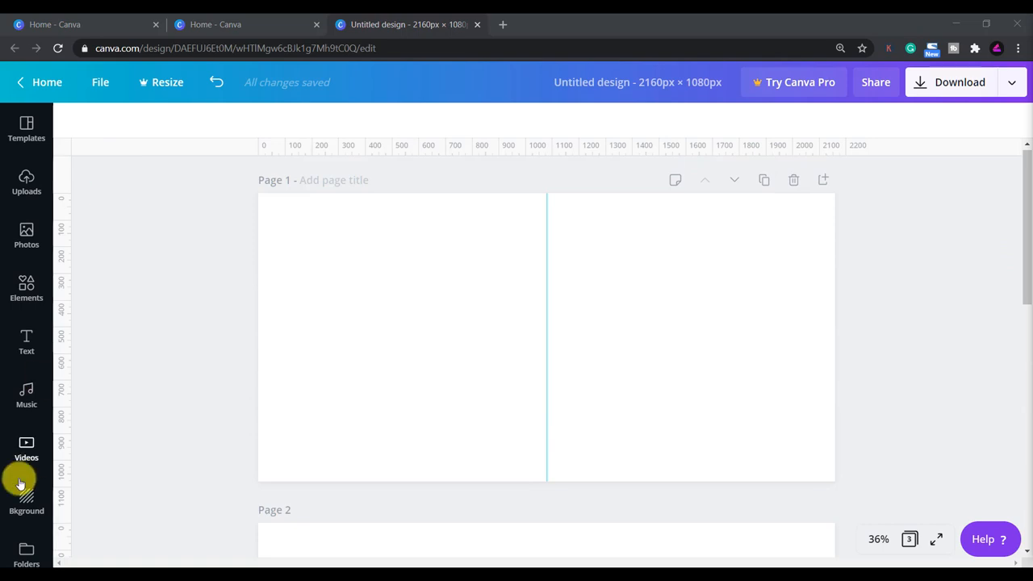
# - Fill page 1's background with orange
pyautogui.click(26, 489)
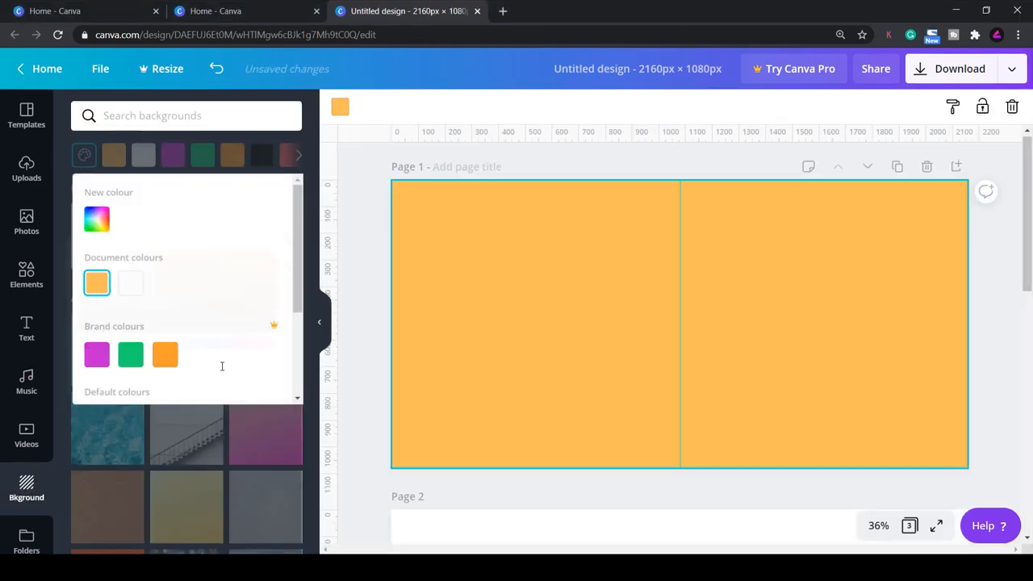
pyautogui.click(26, 169)
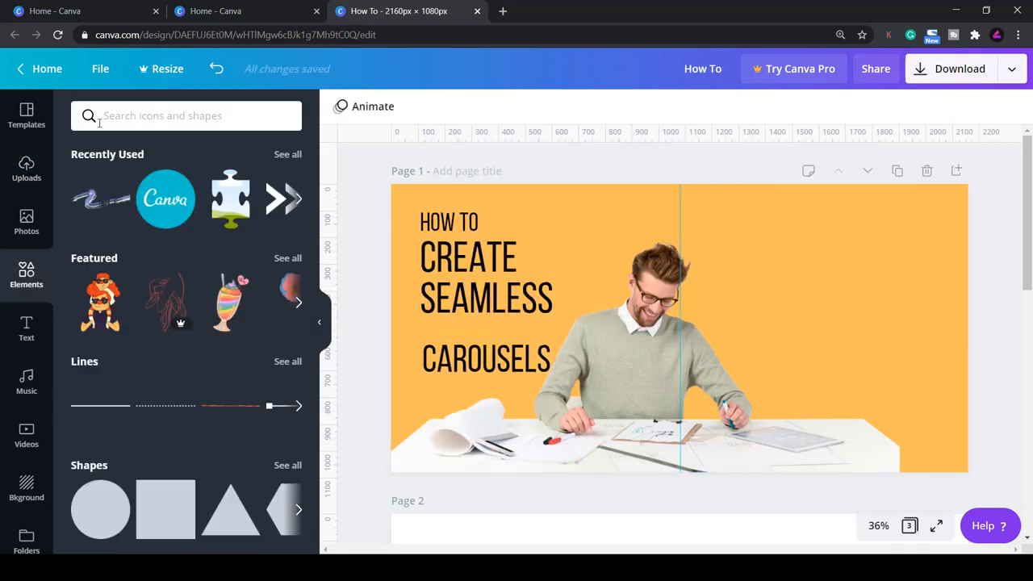
# - Add a round Canva logo graphic from Elements and move it into place on page 1
pyautogui.click(860, 274)
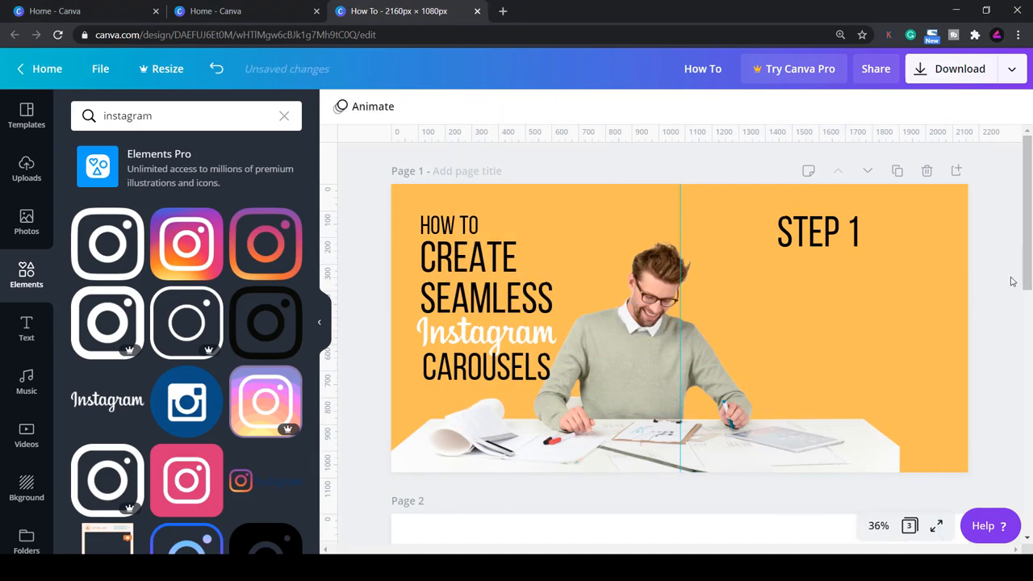
pyautogui.click(847, 336)
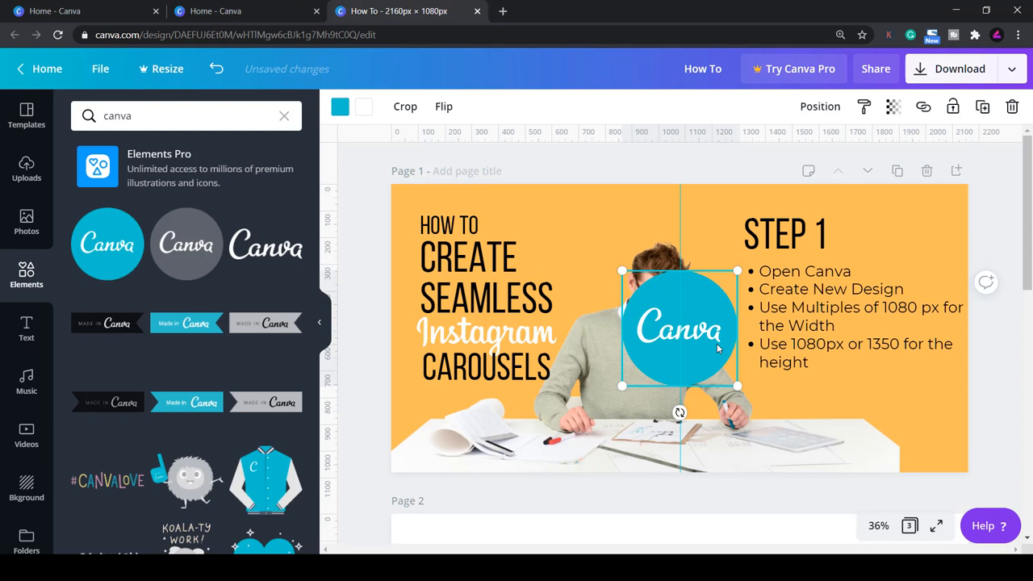
pyautogui.moveTo(678, 326); pyautogui.dragTo(638, 251)
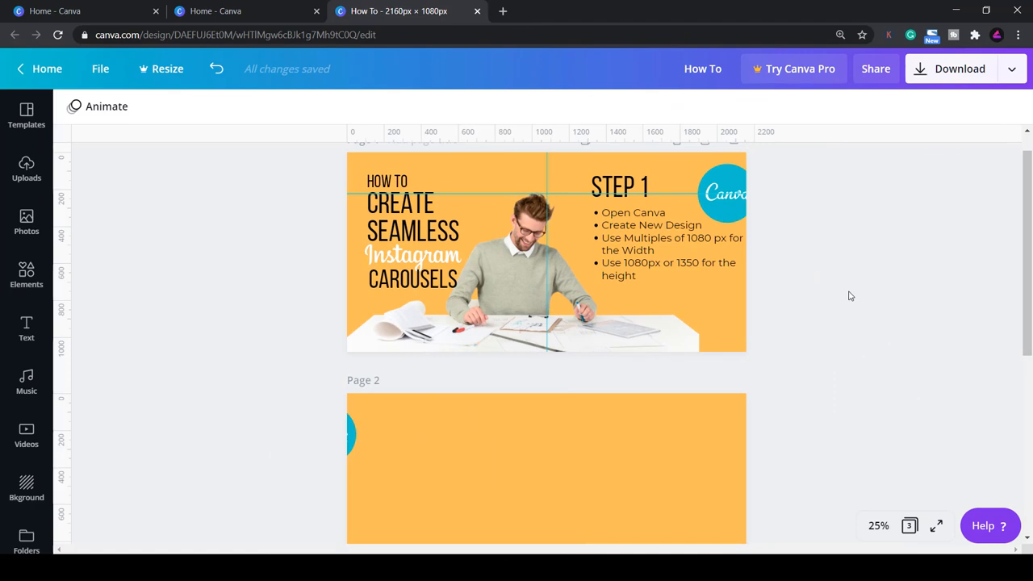
# - Make the Canva logo semi-transparent and move it to overhang page 1's right edge
pyautogui.click(26, 274)
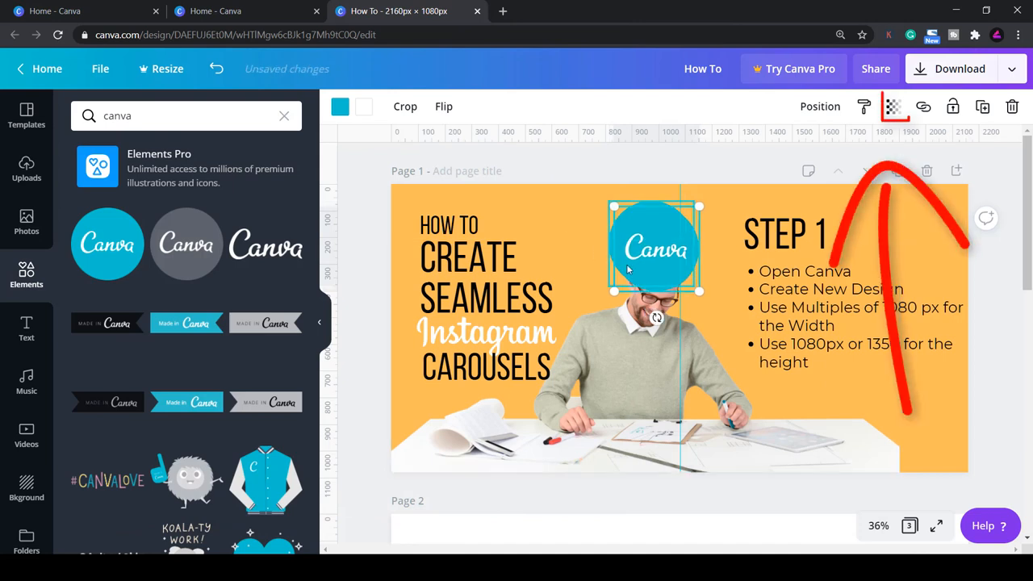
pyautogui.click(895, 105)
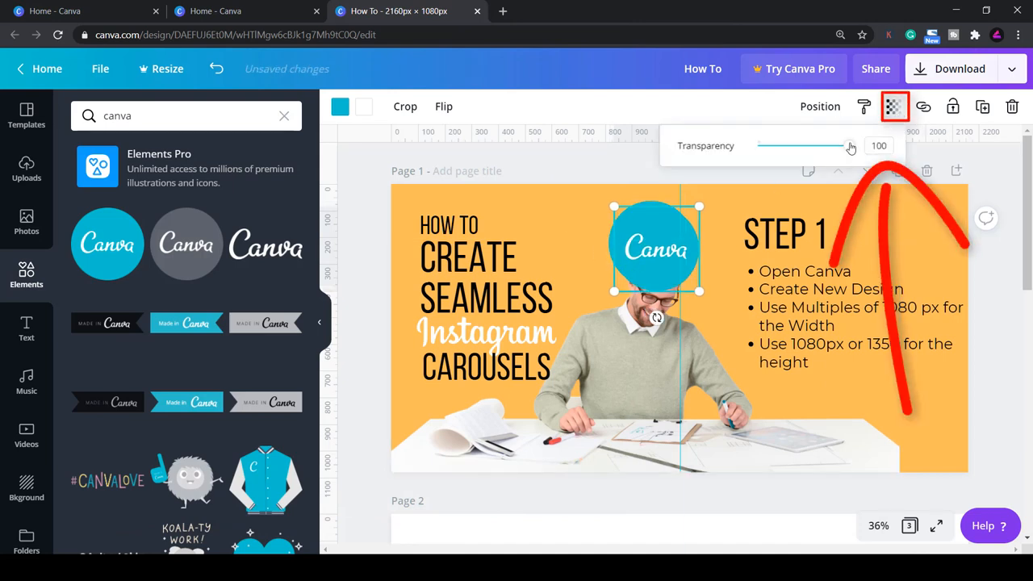
pyautogui.moveTo(846, 145); pyautogui.dragTo(832, 145)
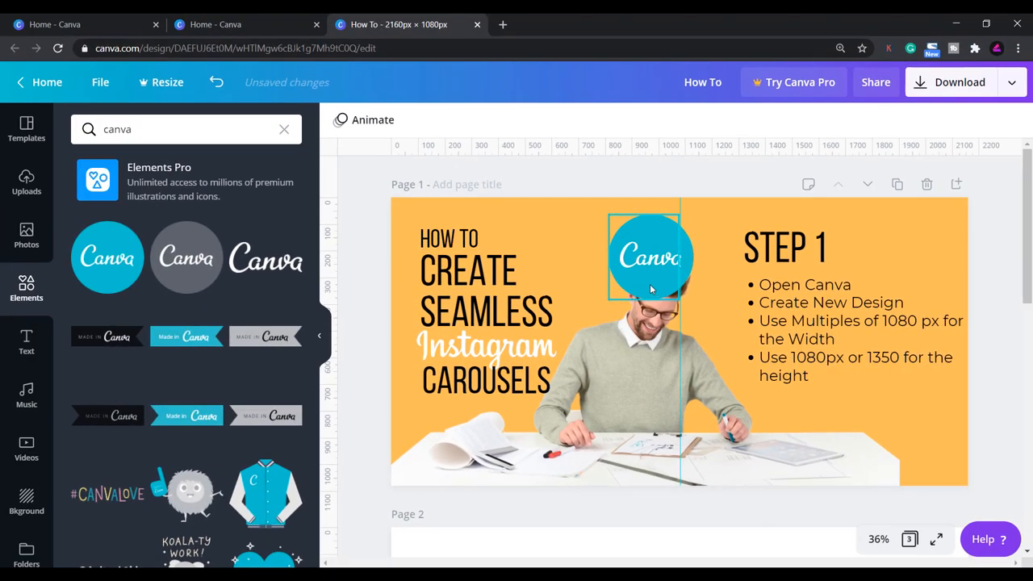
pyautogui.moveTo(652, 257); pyautogui.dragTo(936, 257)
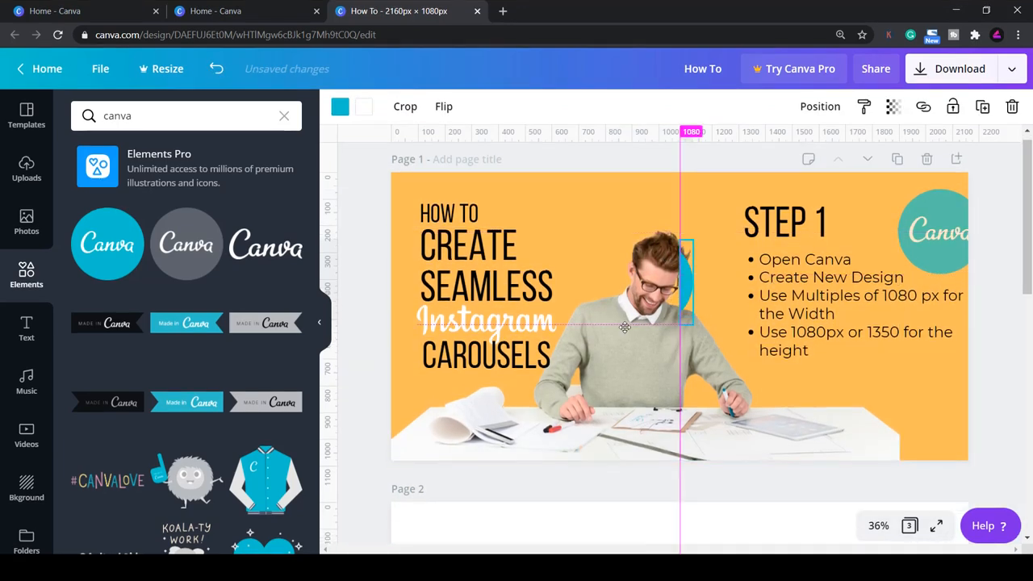
# - Set a horizontal guide at heading height and align page 2's teal semicircle with page 1's cut-off logo
pyautogui.scroll(-3)
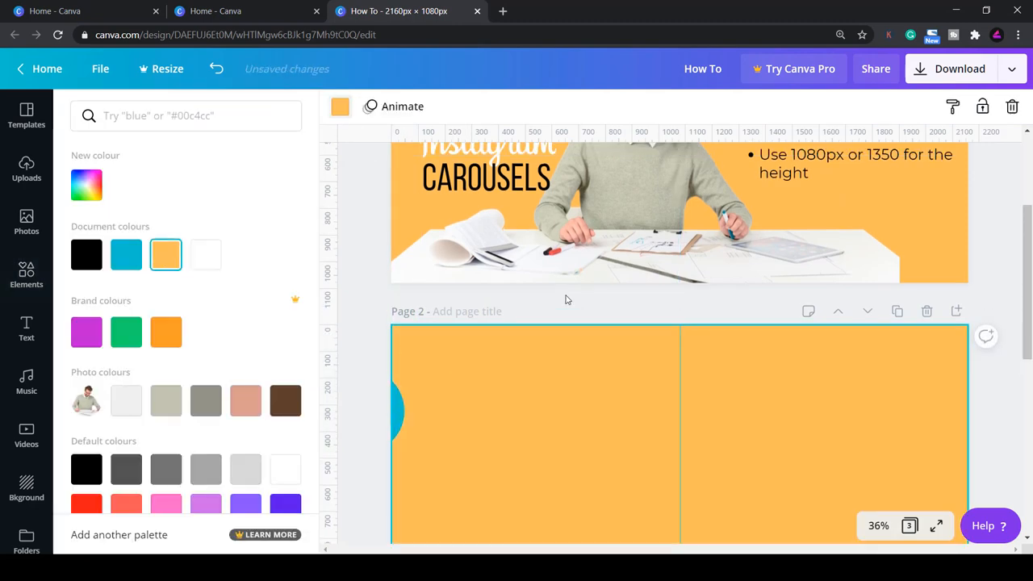
pyautogui.write('canva')
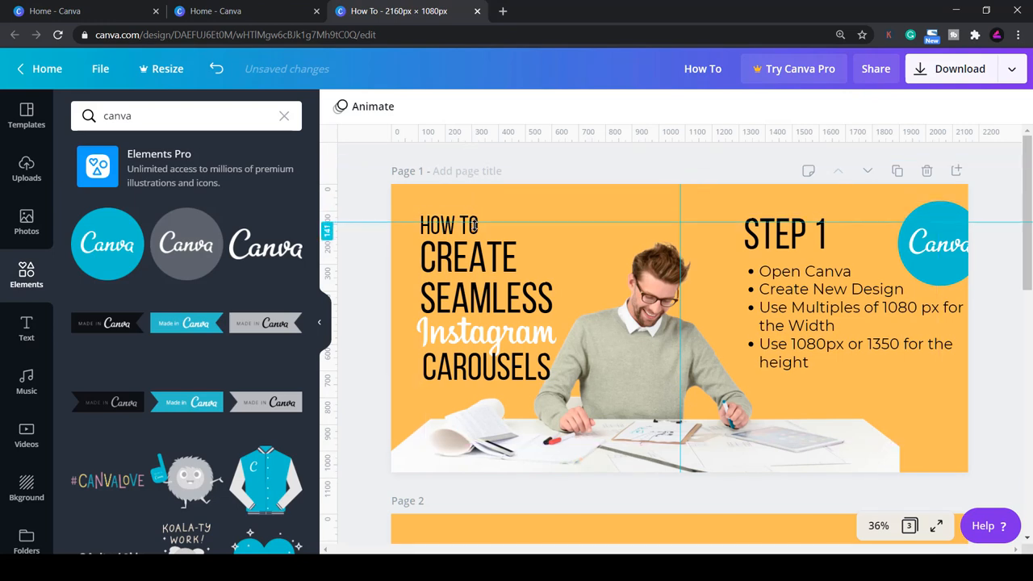
pyautogui.moveTo(475, 225); pyautogui.dragTo(475, 242)
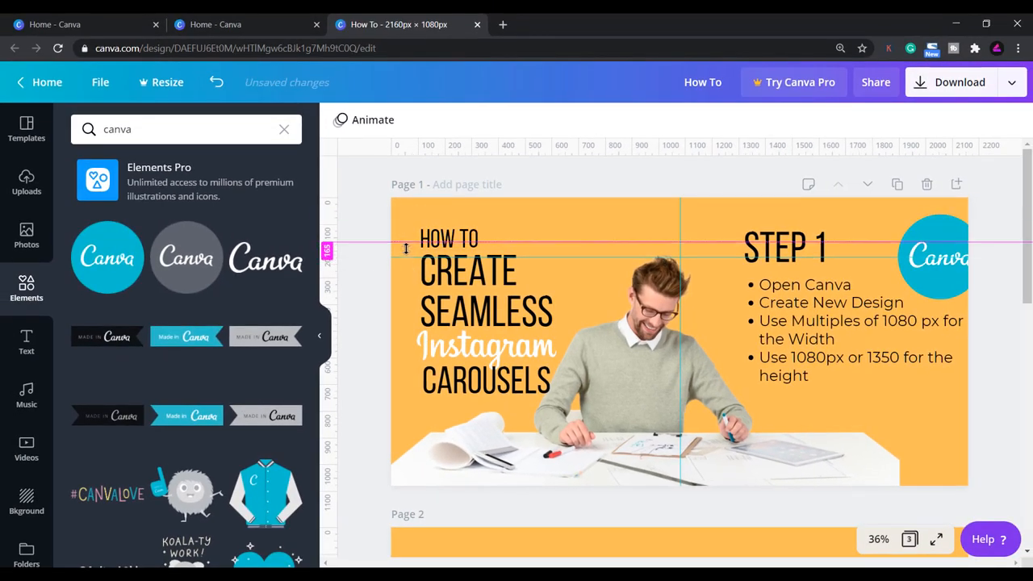
pyautogui.scroll(-3)
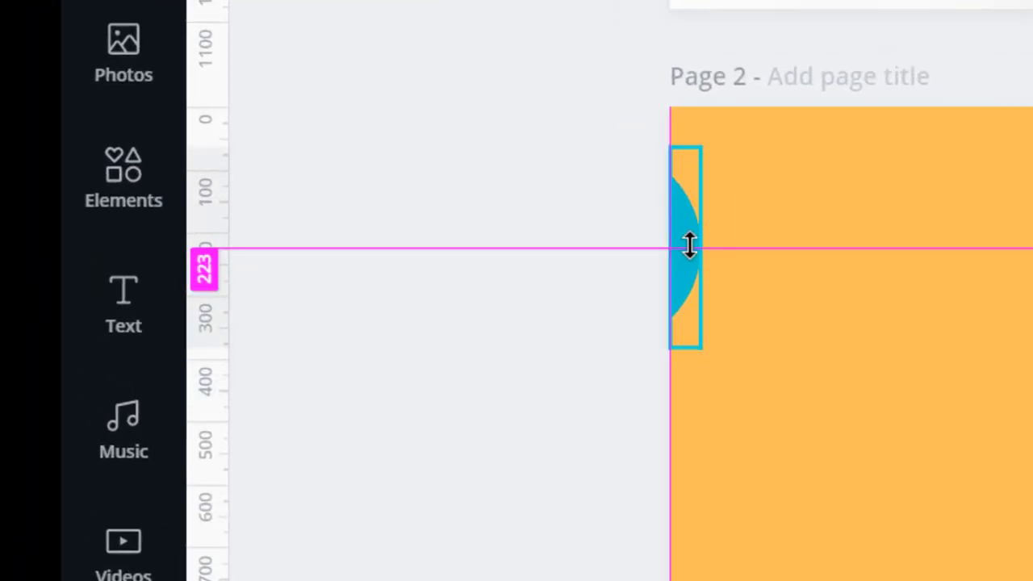
pyautogui.click(686, 247)
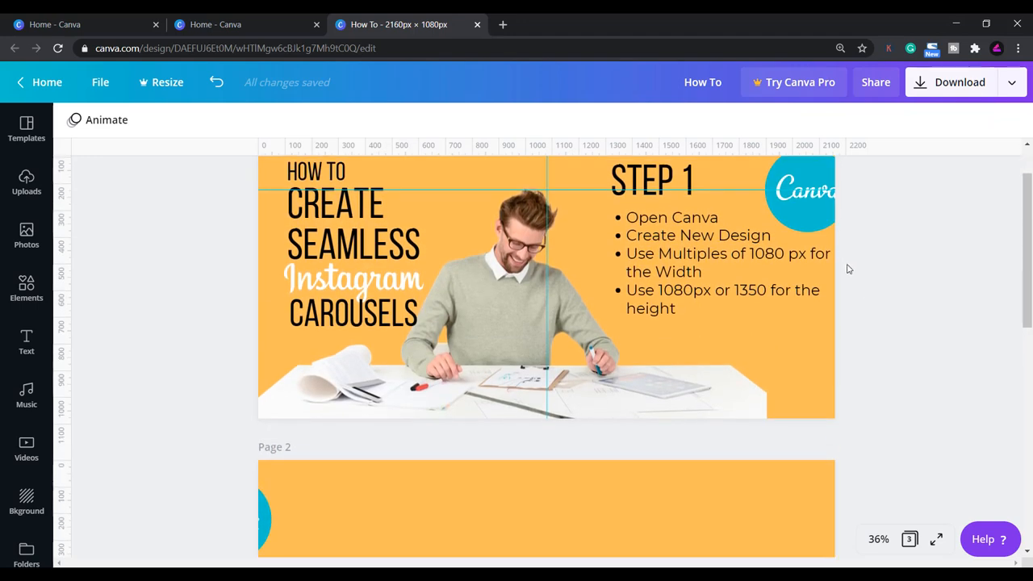
# - Add chevron arrows, rotate them to point left and shrink them to a small size
pyautogui.click(878, 539)
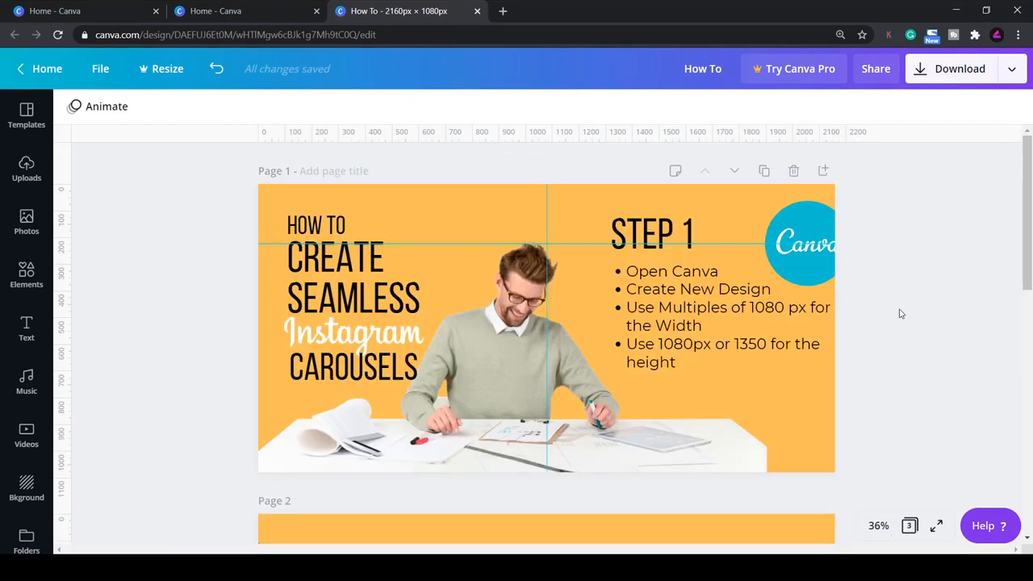
pyautogui.click(508, 363)
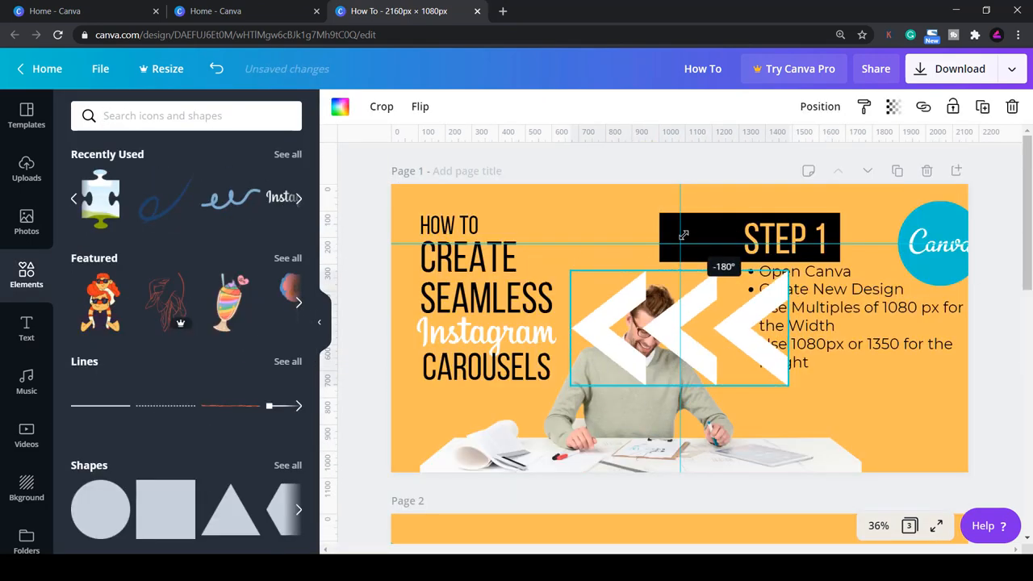
pyautogui.moveTo(791, 387); pyautogui.dragTo(642, 318)
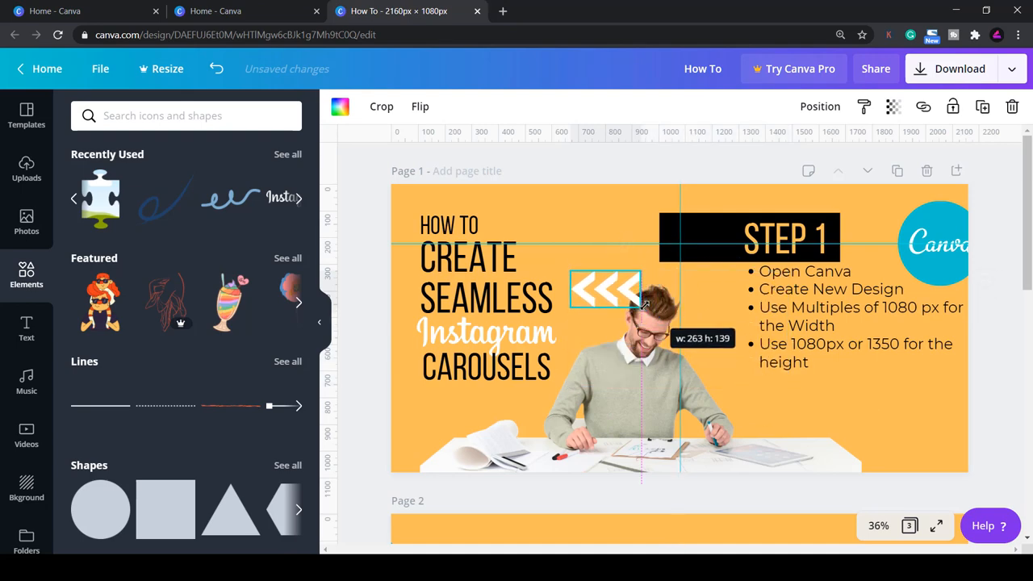
pyautogui.moveTo(606, 289); pyautogui.dragTo(633, 244)
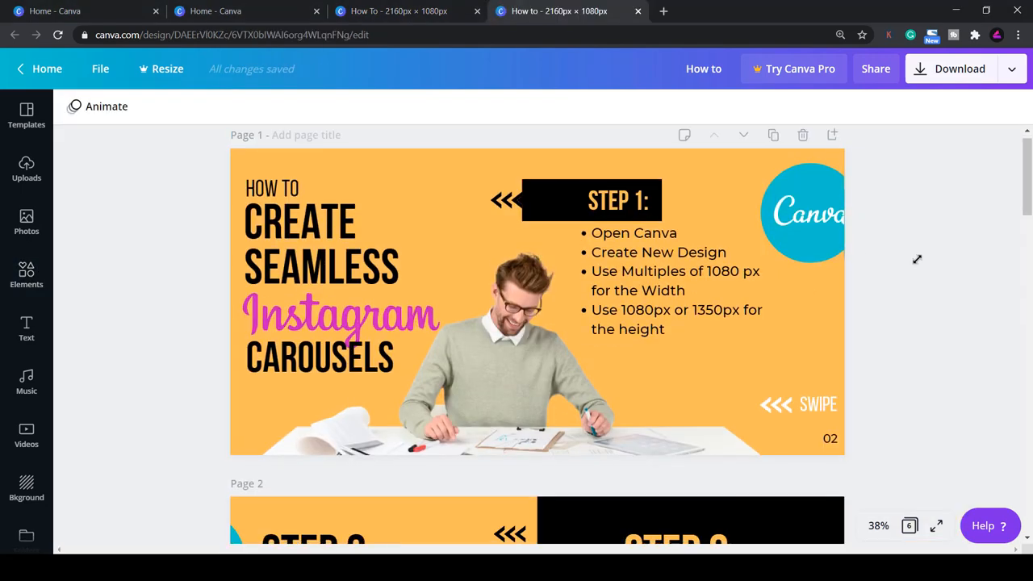
# - Scroll through the finished carousel's Step 2, Step 3 and Resources pages, then go to the photo site
pyautogui.scroll(-3)
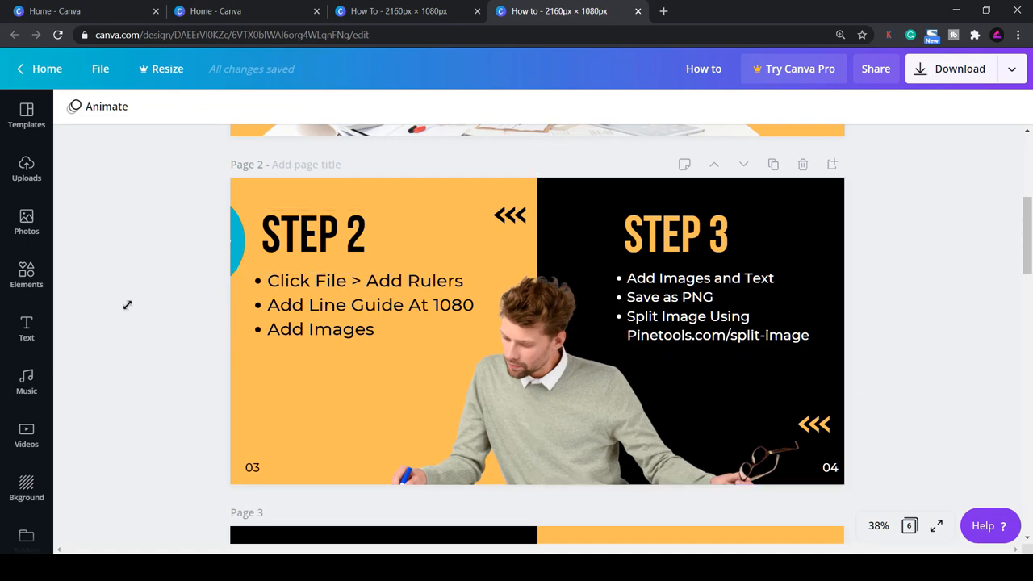
pyautogui.moveTo(132, 314)
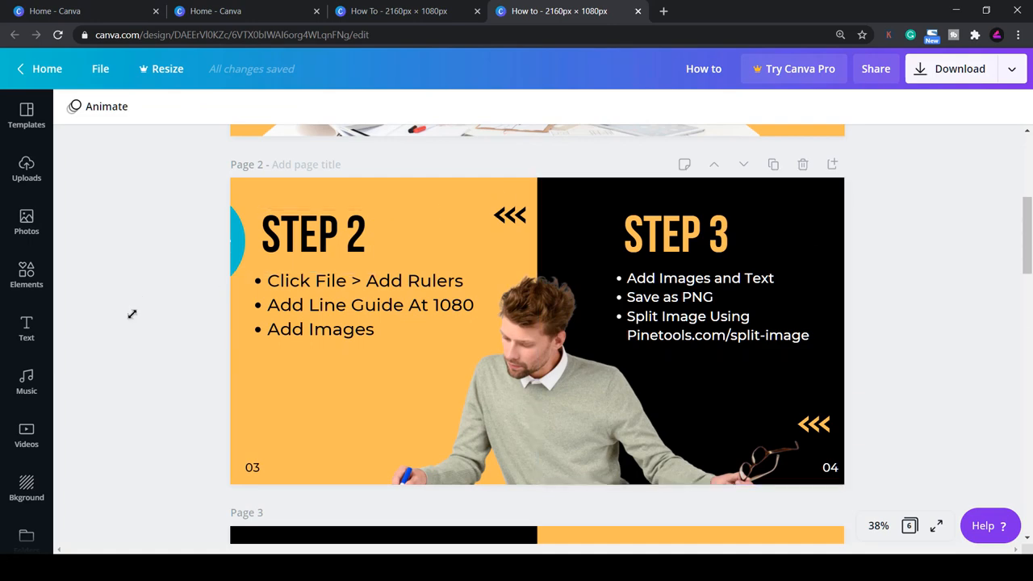
pyautogui.scroll(-3)
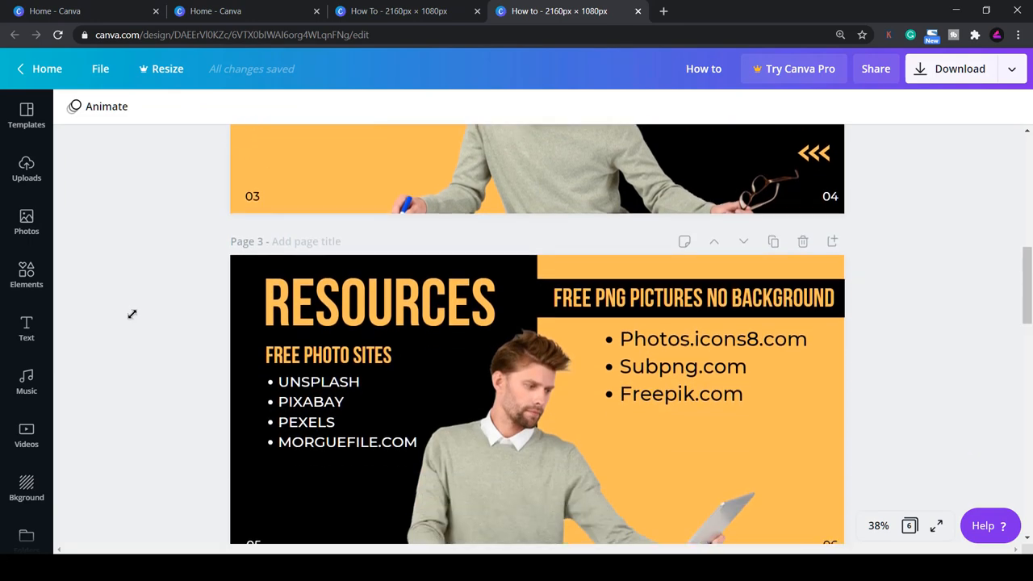
pyautogui.scroll(-3)
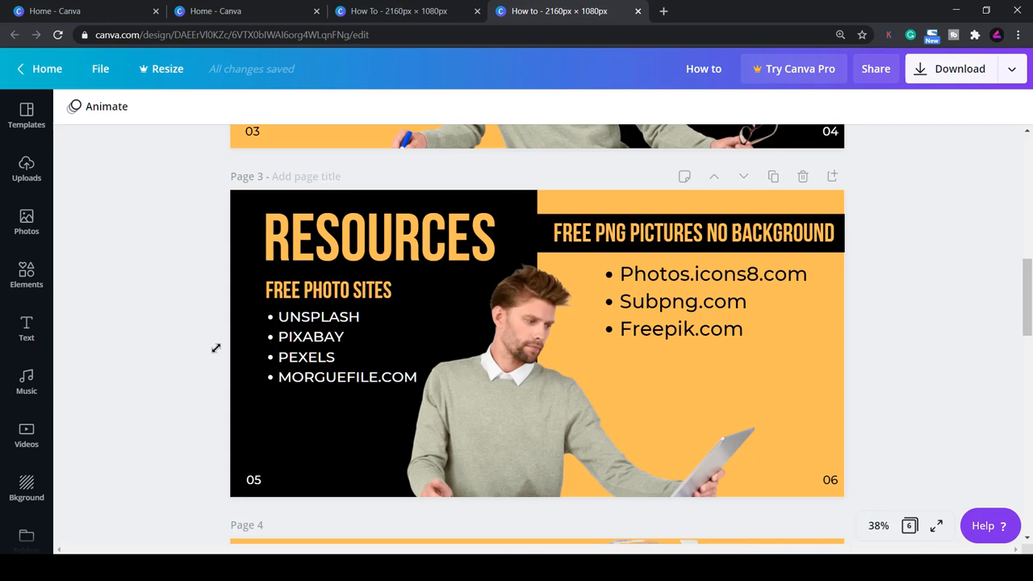
pyautogui.click(709, 314)
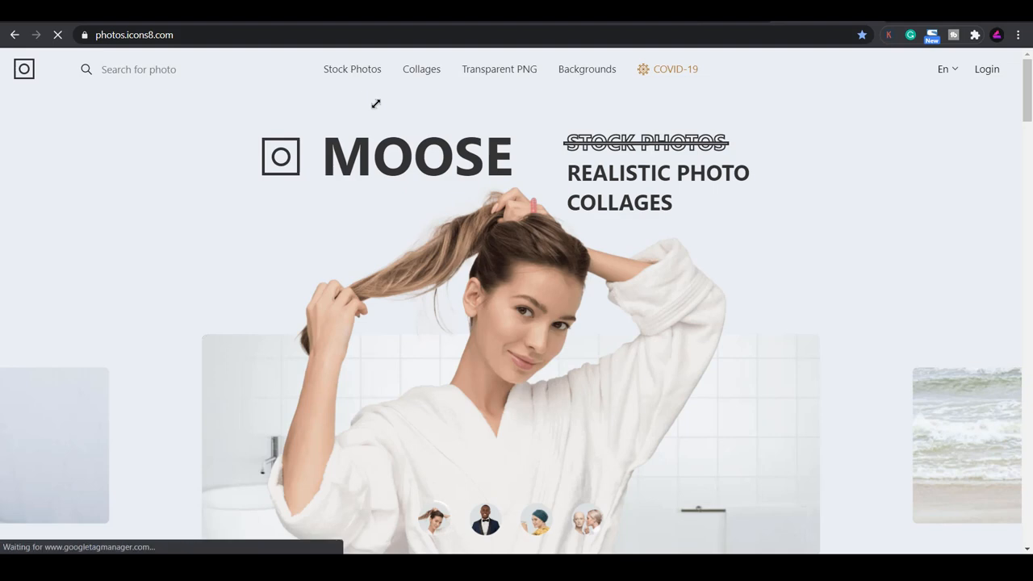
# - View Icons8's Transparent PNG photos and a photo's free-use license, then move to Freepik
pyautogui.click(499, 68)
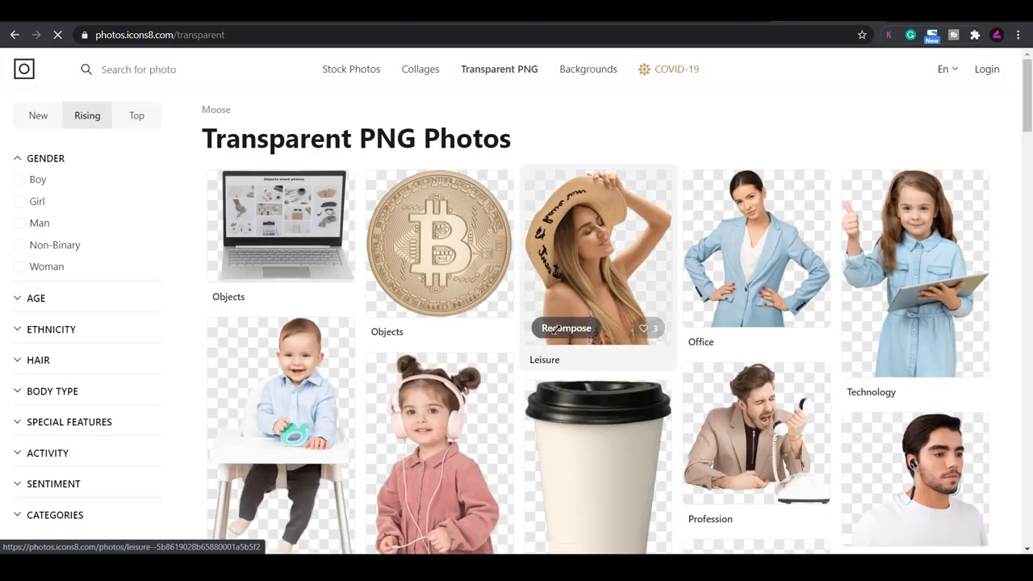
pyautogui.click(598, 254)
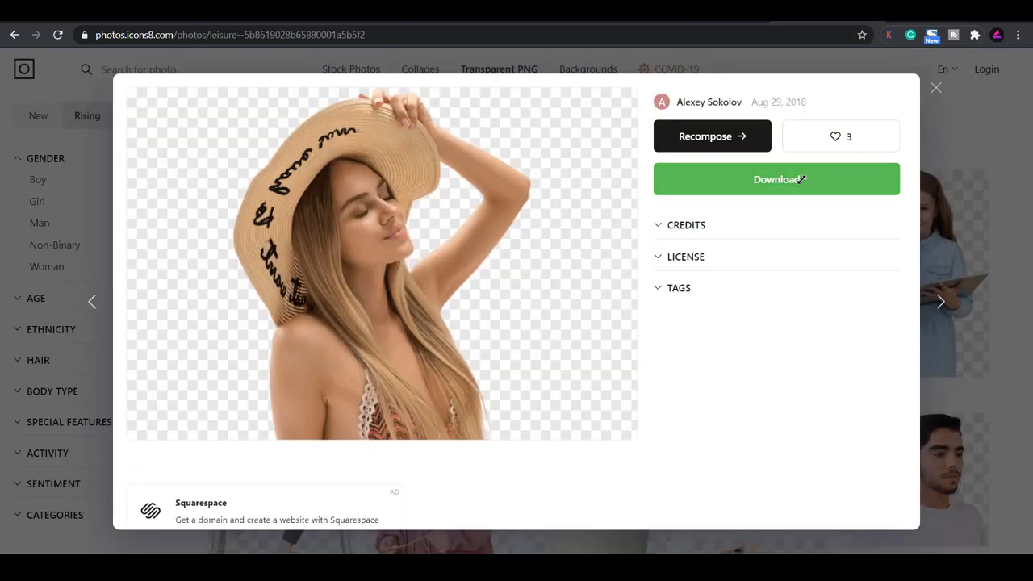
pyautogui.click(686, 257)
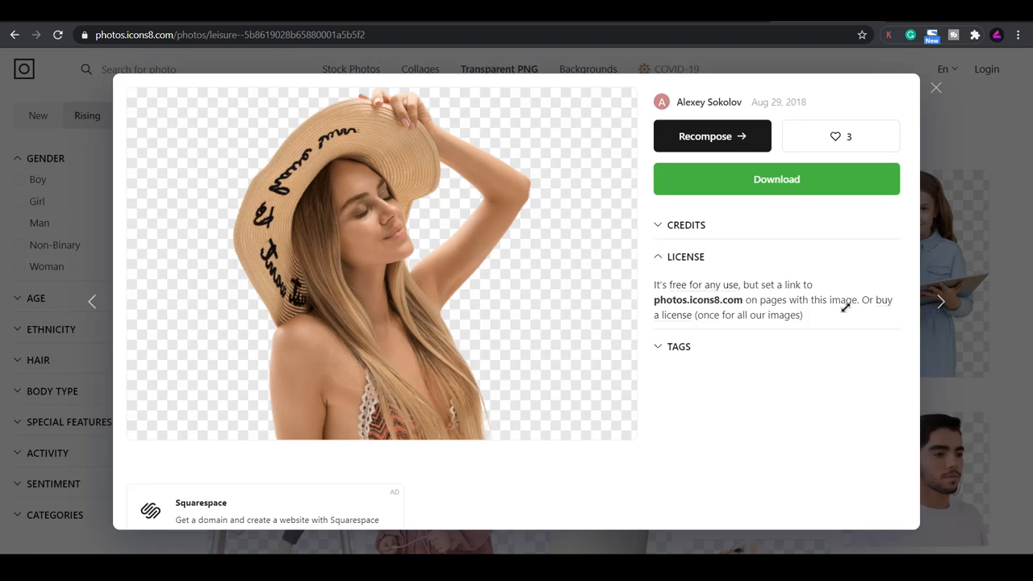
pyautogui.click(685, 257)
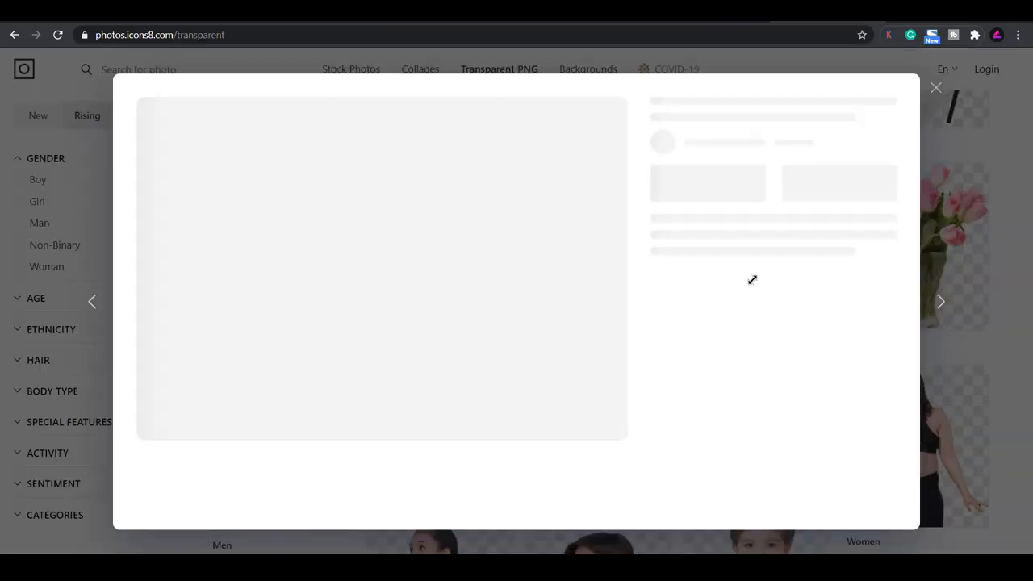
pyautogui.click(936, 87)
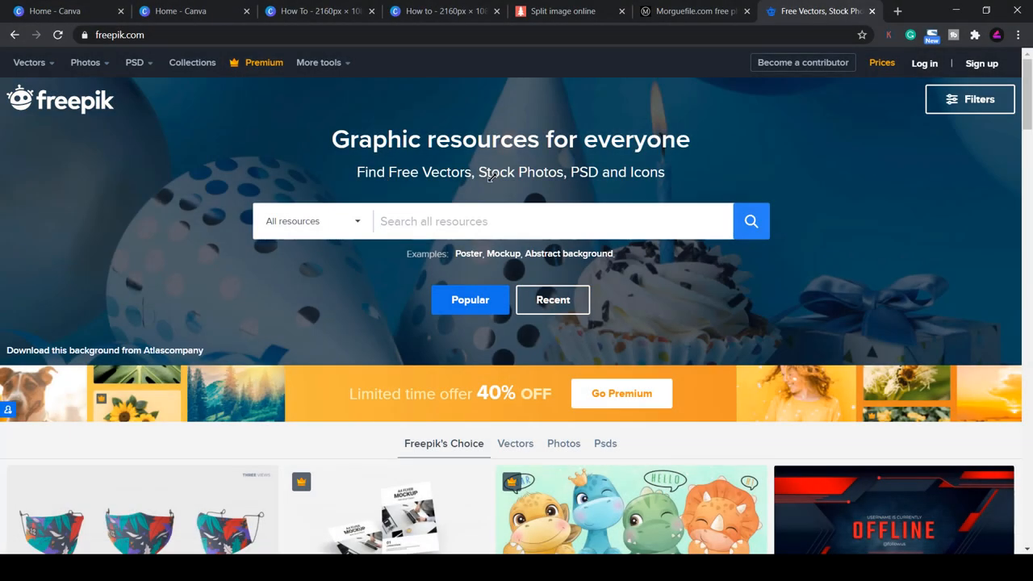
# - Recolour the Stories by Freepik Teaching illustration to cyan, then return to the carousel in Canva
pyautogui.scroll(-3)
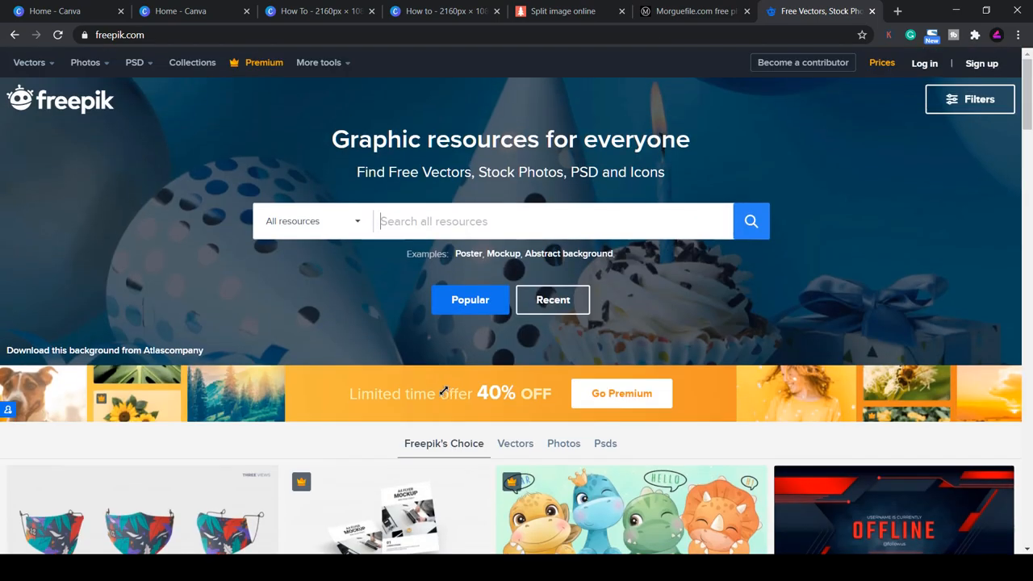
pyautogui.click(319, 62)
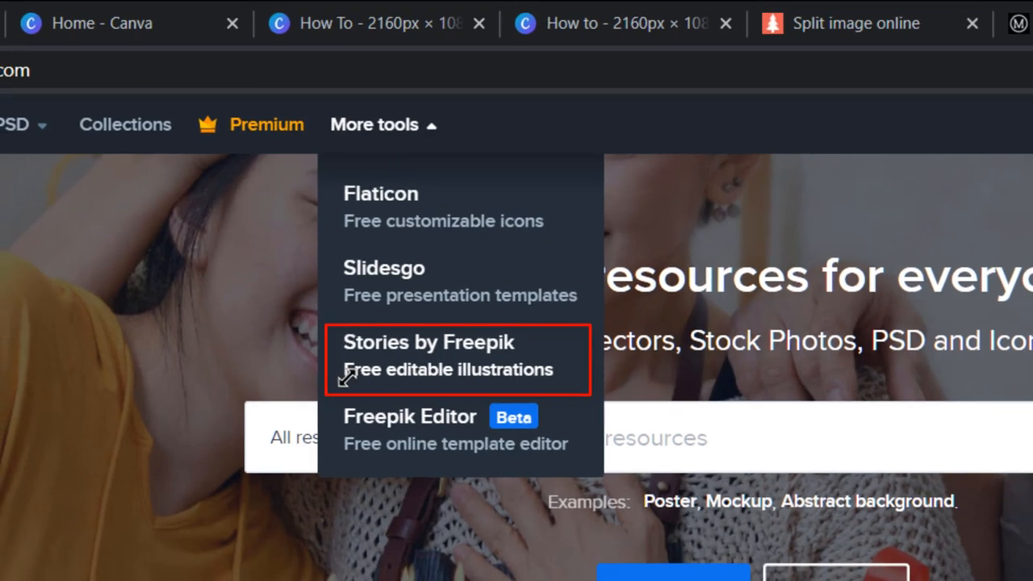
pyautogui.click(429, 341)
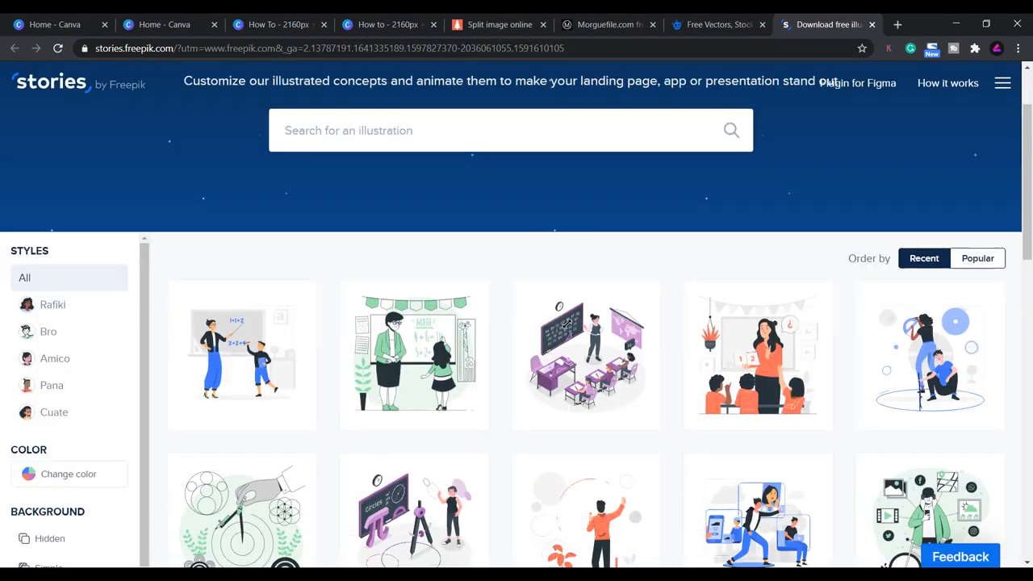
pyautogui.click(241, 355)
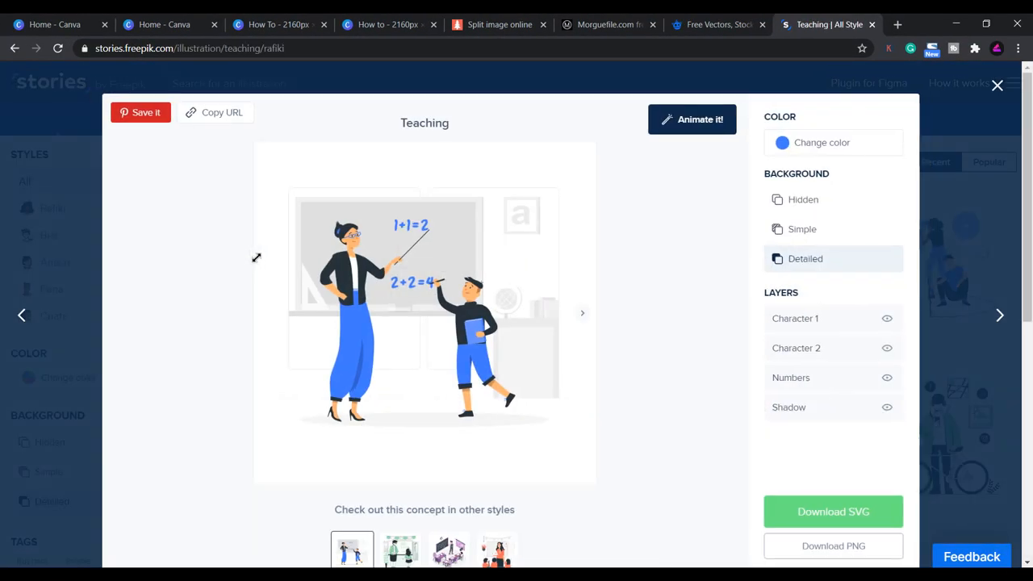
pyautogui.click(821, 142)
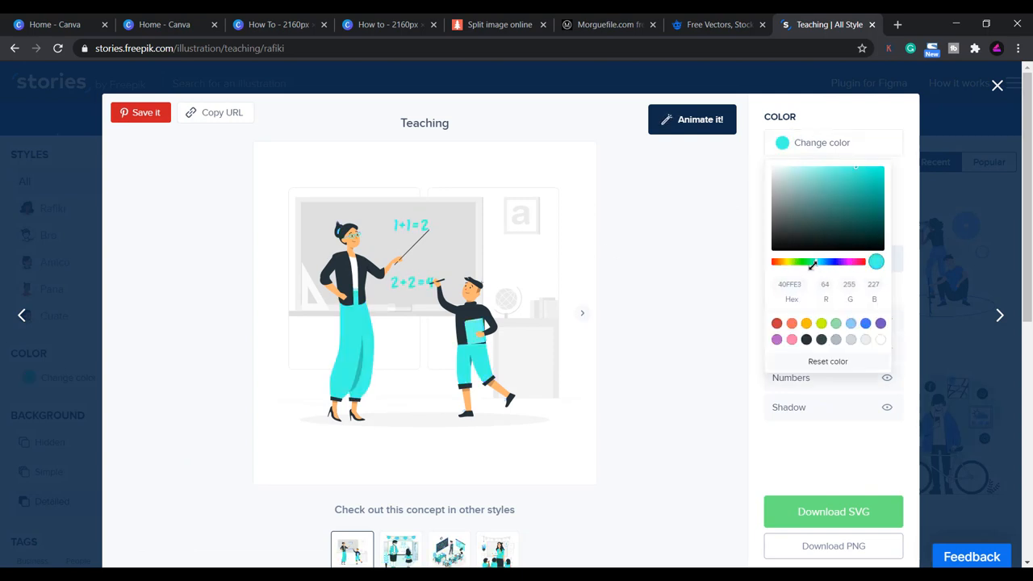
pyautogui.click(565, 24)
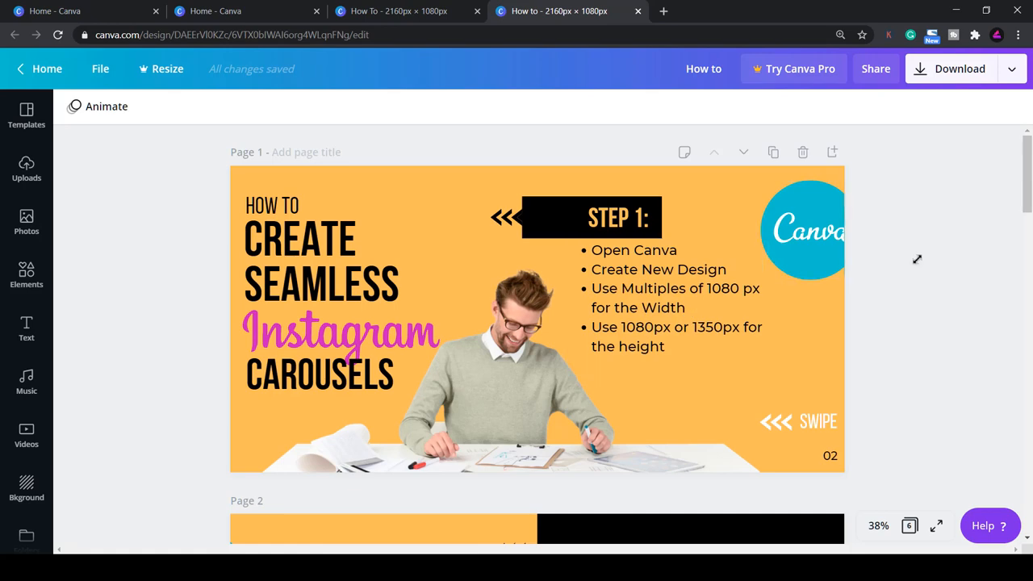
# - Scroll down to page 4 of the carousel and select its torn-paper photo
pyautogui.scroll(-3)
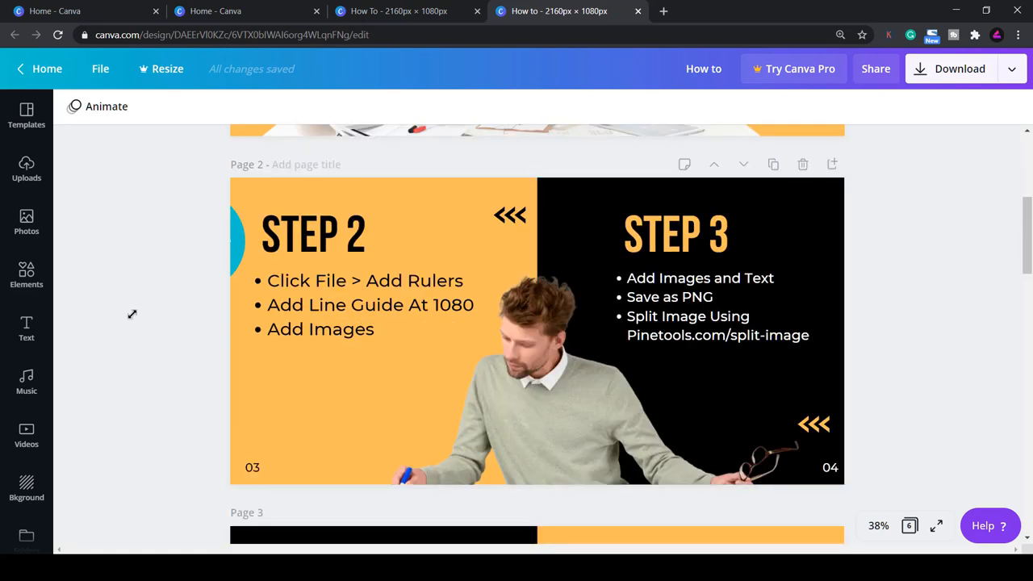
pyautogui.scroll(-3)
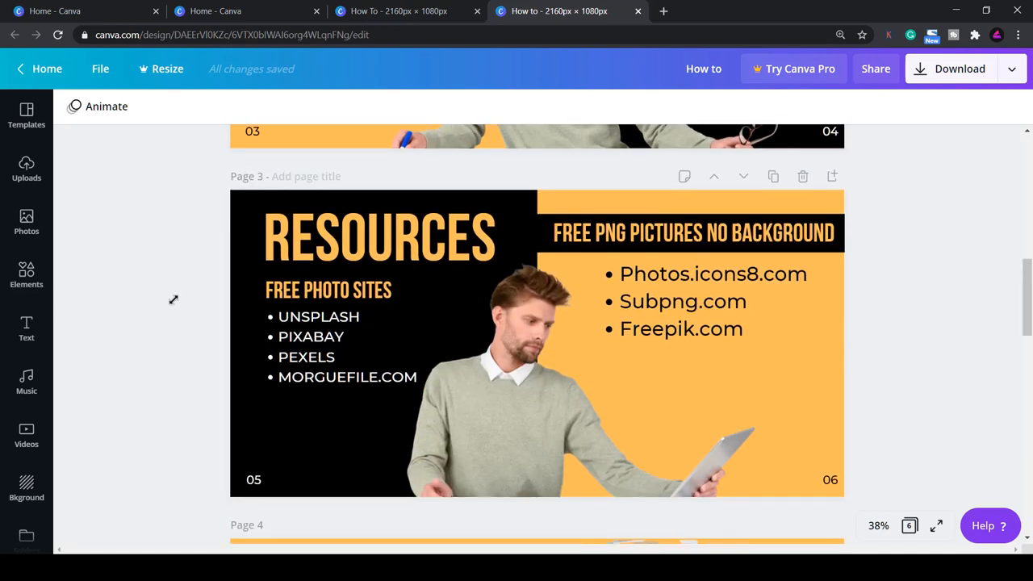
pyautogui.scroll(-3)
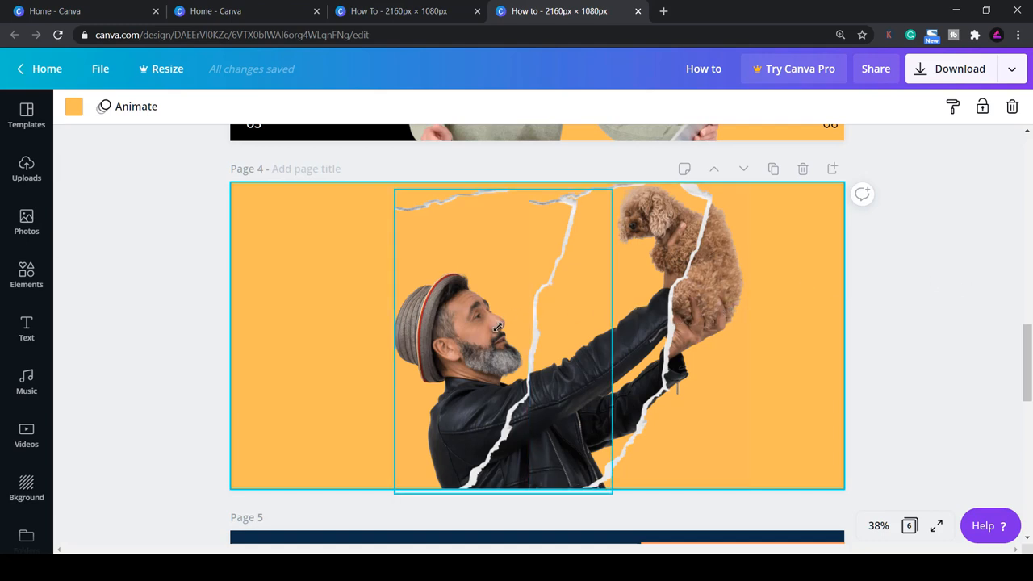
pyautogui.click(501, 323)
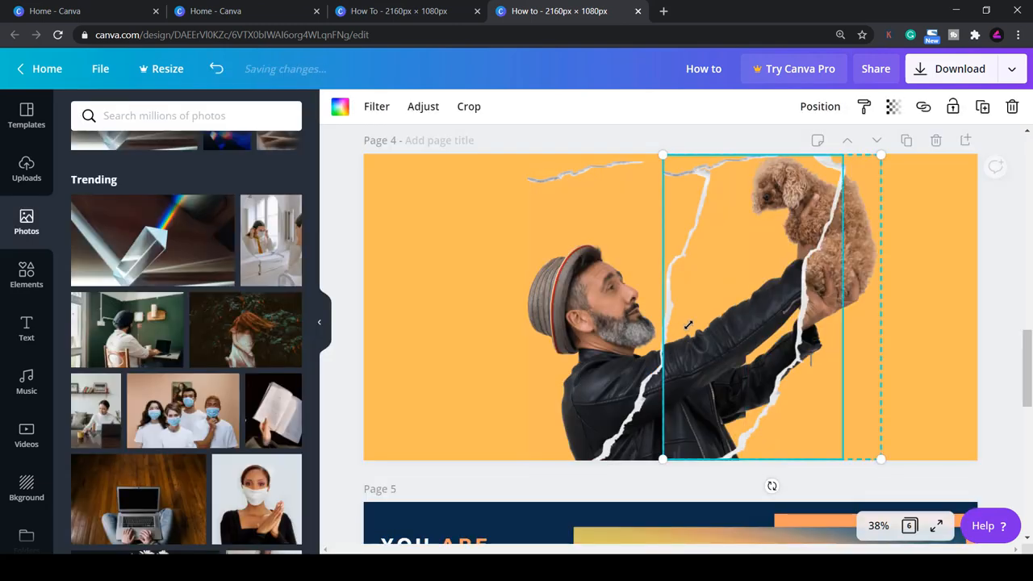
pyautogui.click(469, 106)
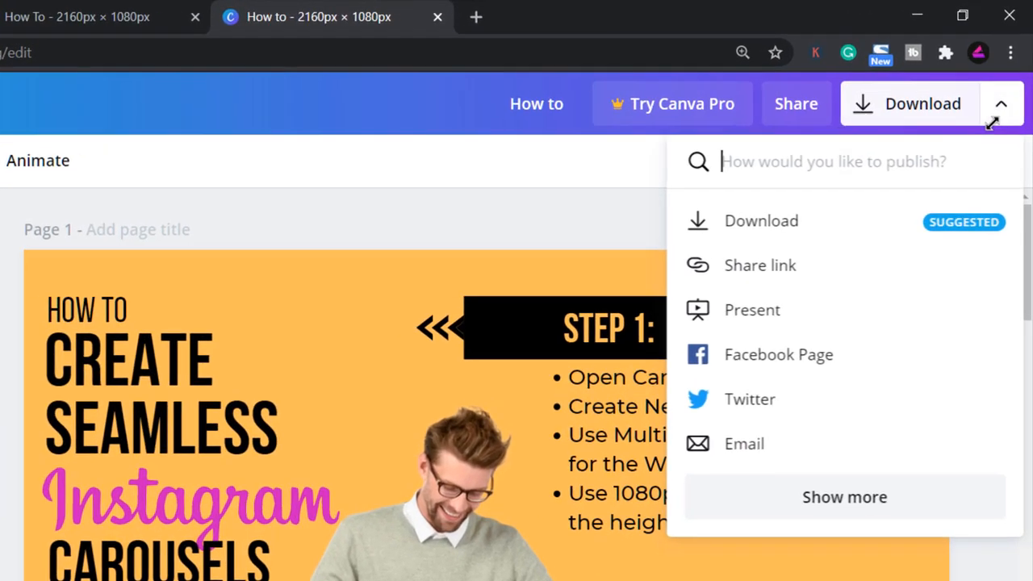
# - Download pages 1–3 of the carousel as 2160 × 1080 PNG images
pyautogui.click(761, 220)
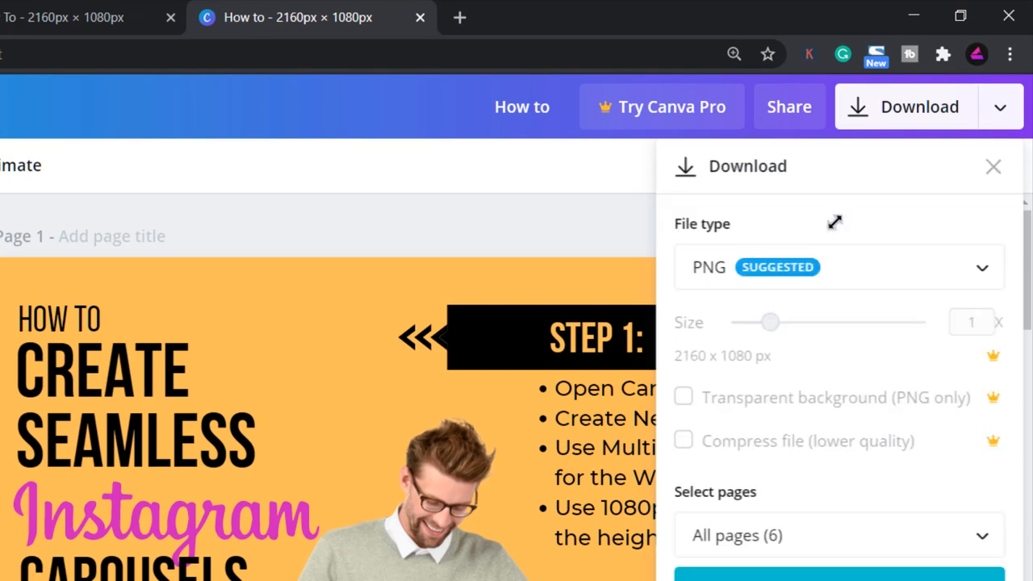
pyautogui.click(838, 534)
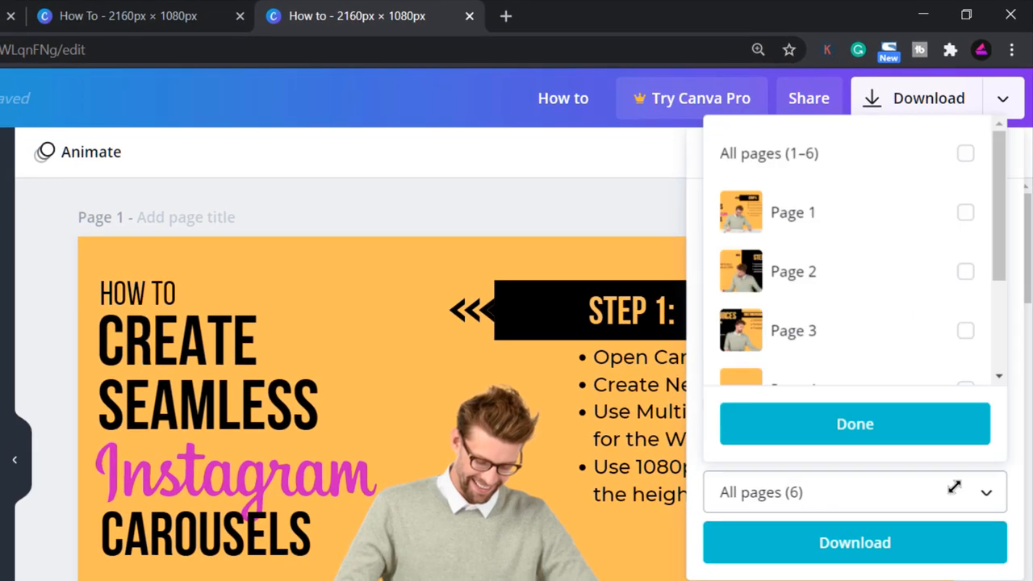
pyautogui.click(965, 211)
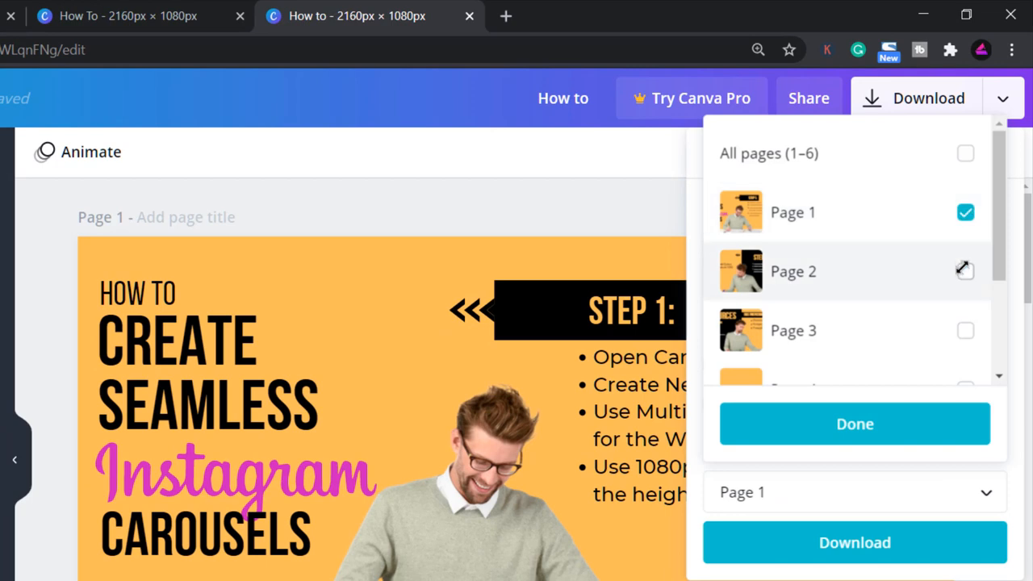
pyautogui.click(855, 424)
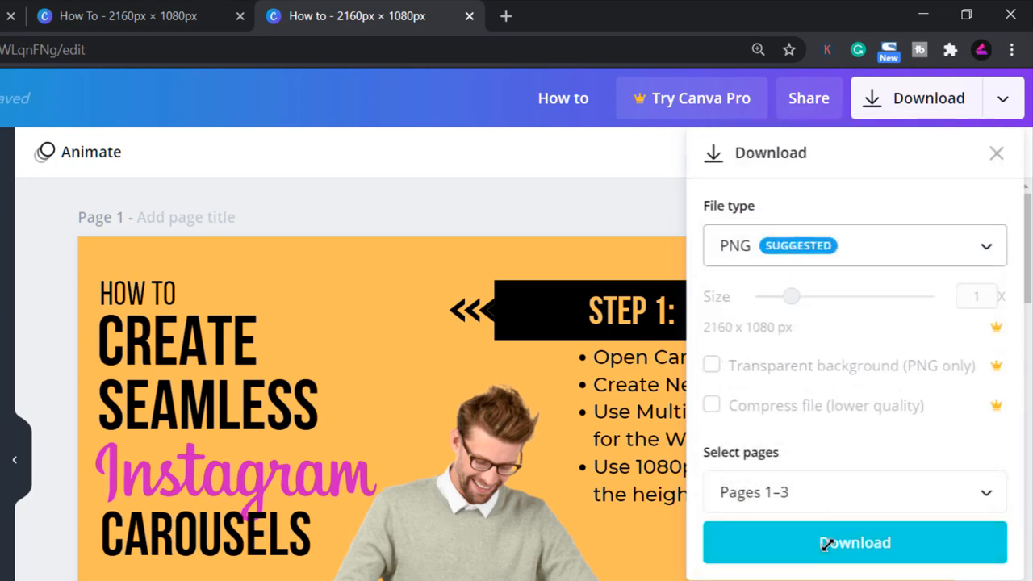
pyautogui.click(854, 543)
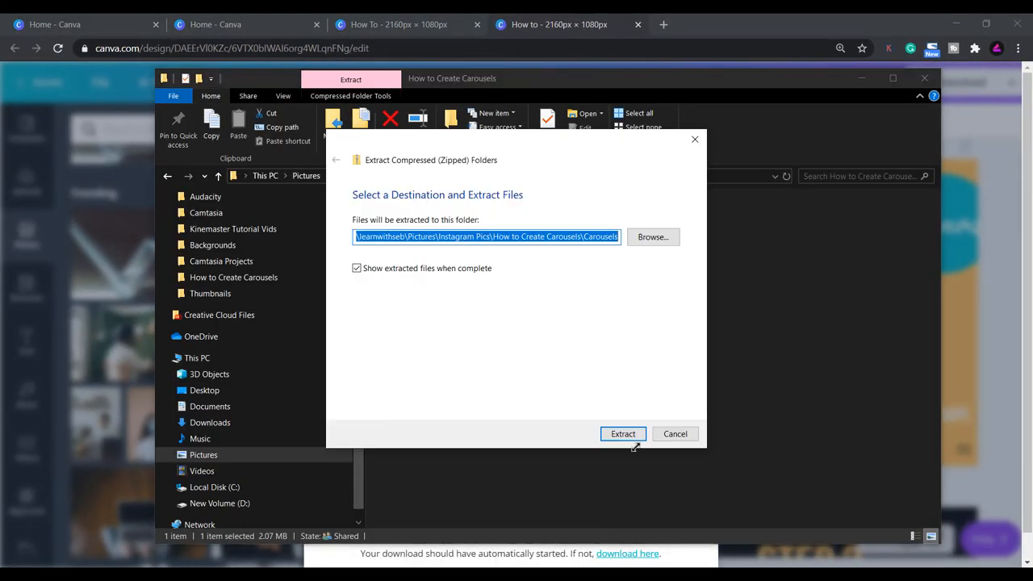
# - Extract the zip into the Carousels folder and view images 1 and 2 in Photos
pyautogui.click(622, 434)
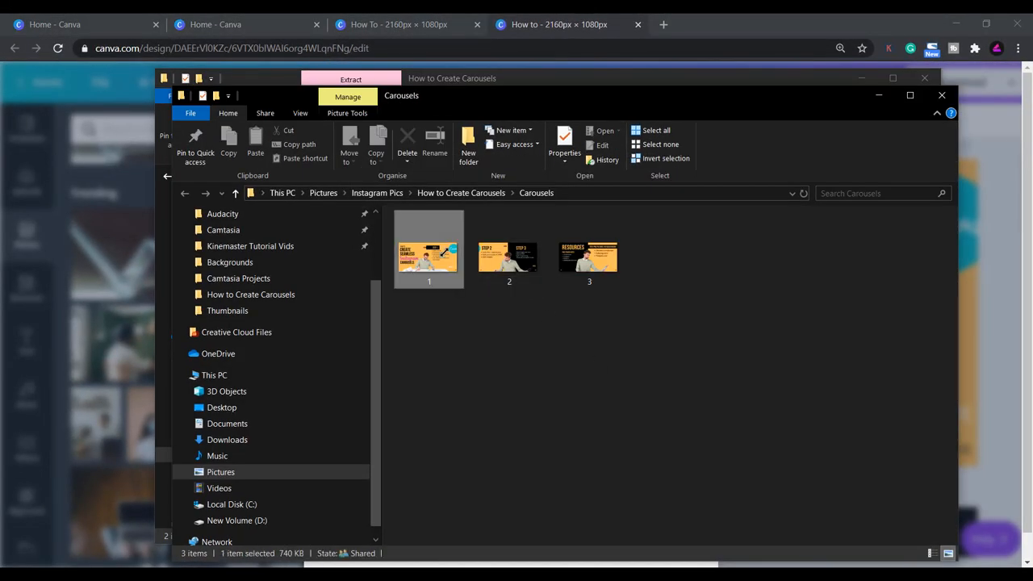
pyautogui.doubleClick(428, 250)
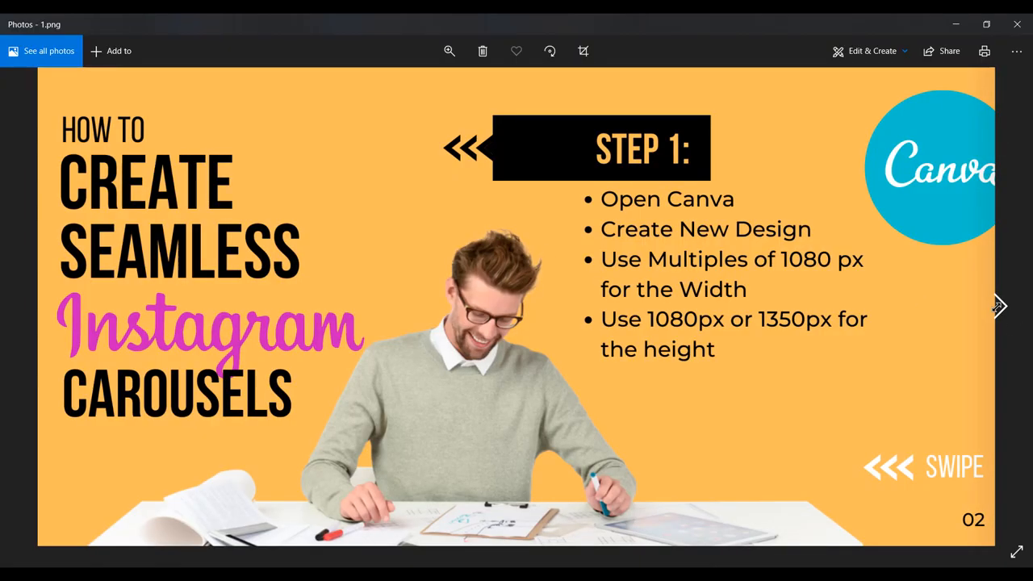
pyautogui.click(998, 305)
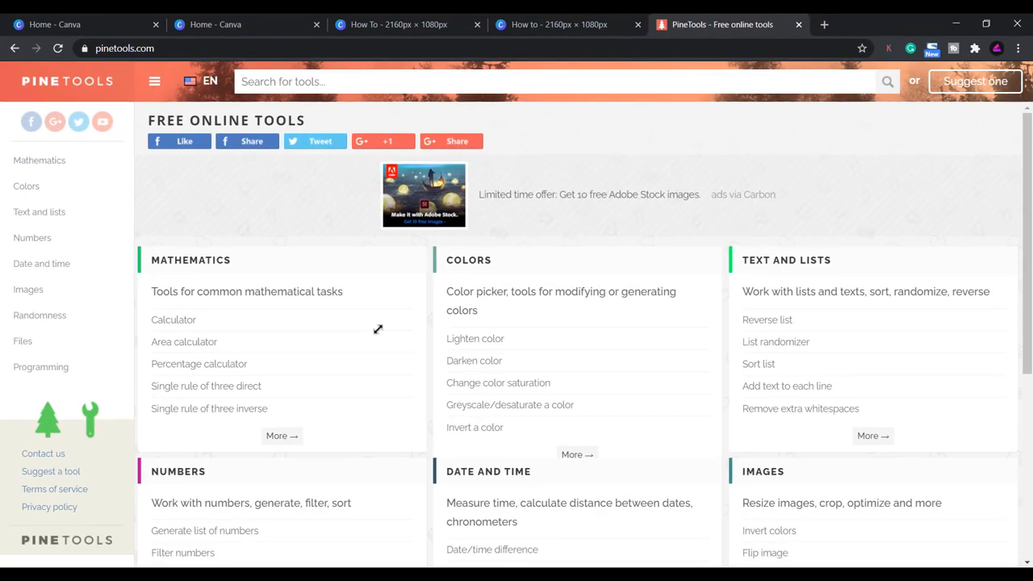
# - Open PineTools' Split Image tool from the Images category
pyautogui.scroll(-3)
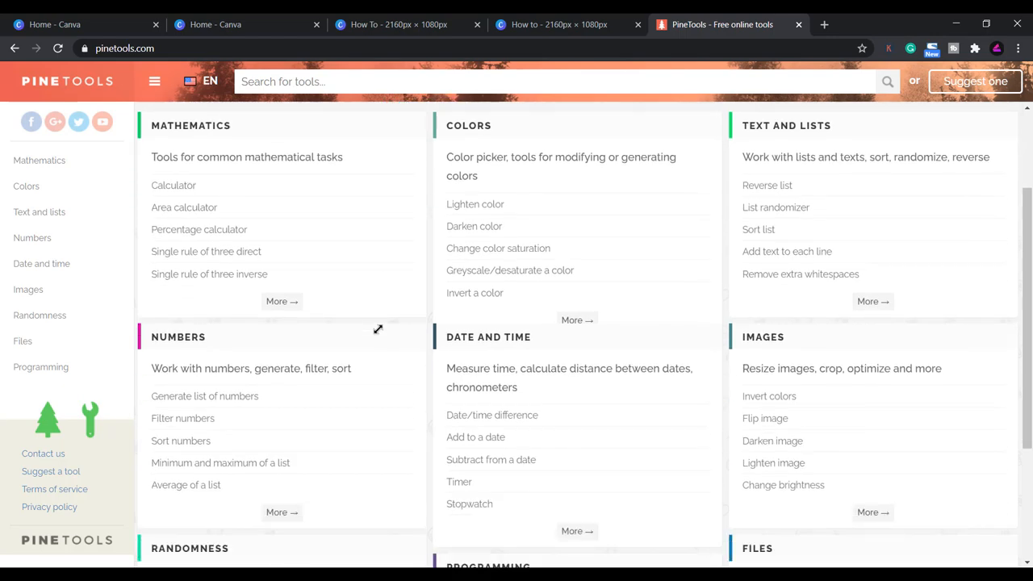
pyautogui.moveTo(772, 441)
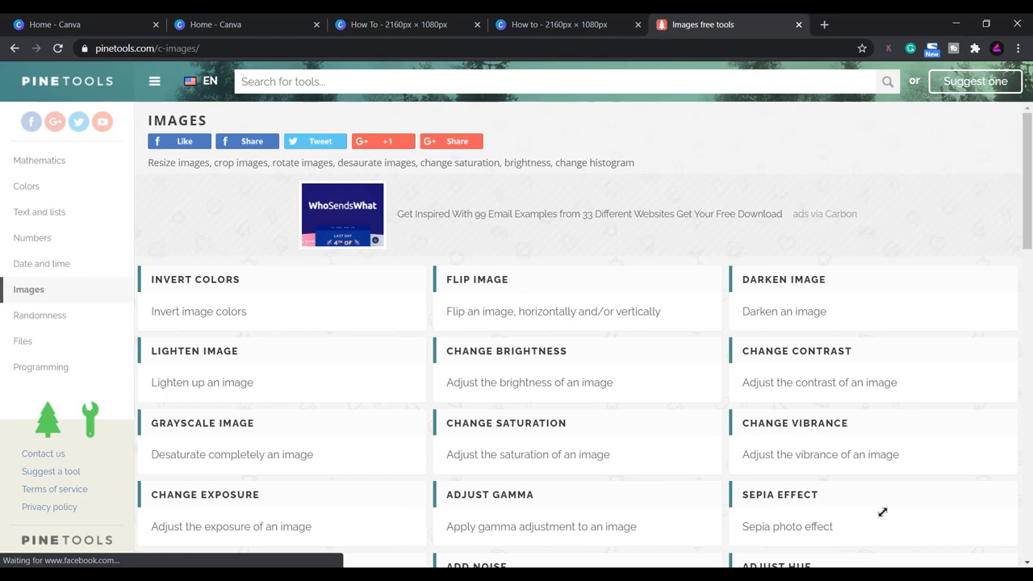
pyautogui.scroll(-3)
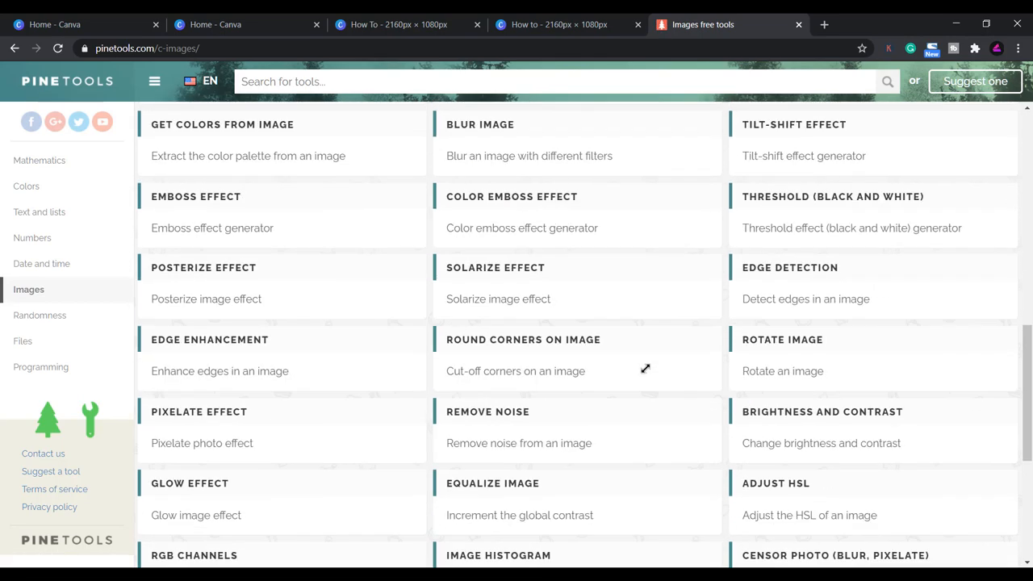
pyautogui.scroll(-3)
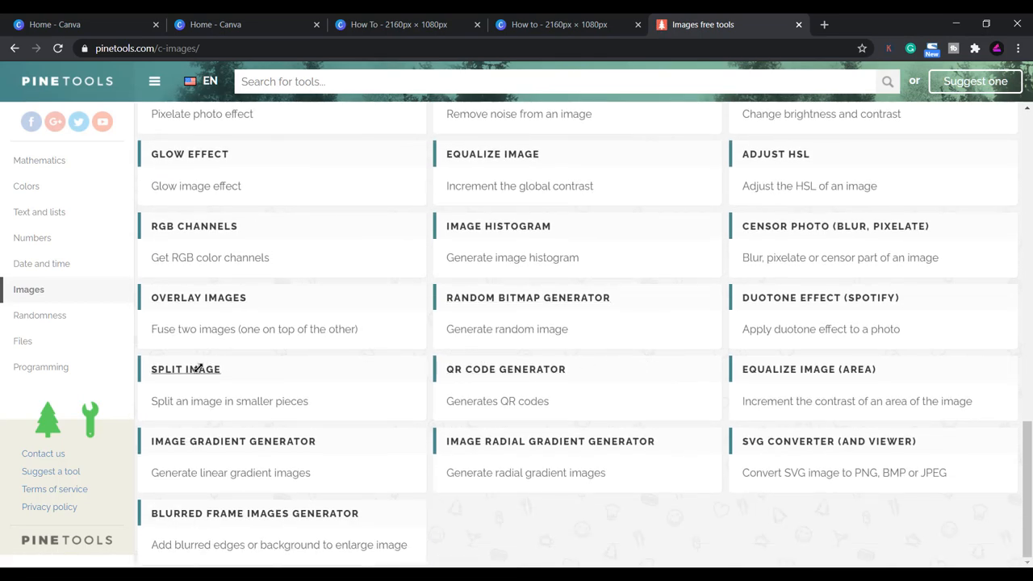
pyautogui.click(185, 369)
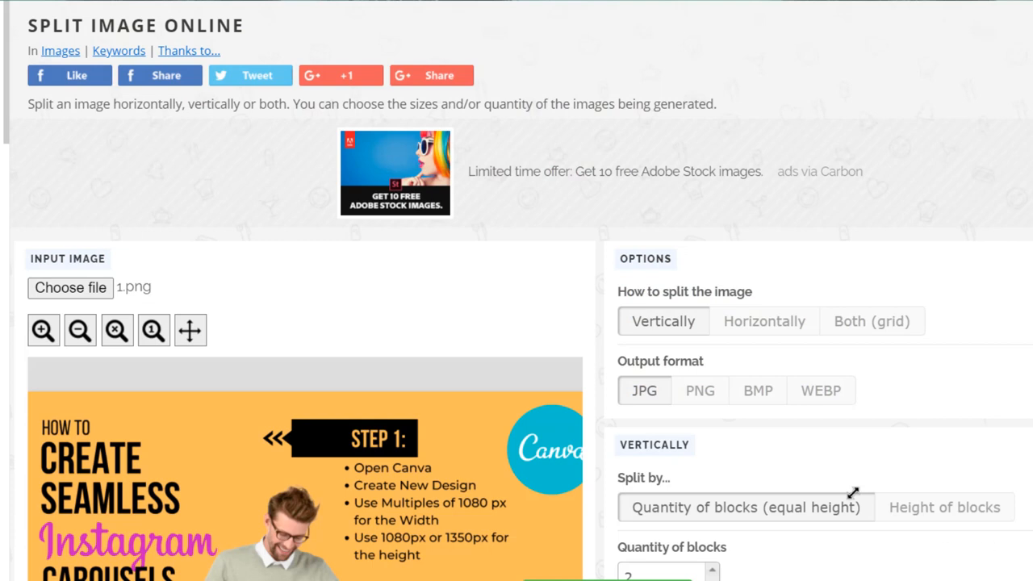
# - Split 1.png horizontally into 2 PNG pieces
pyautogui.scroll(-3)
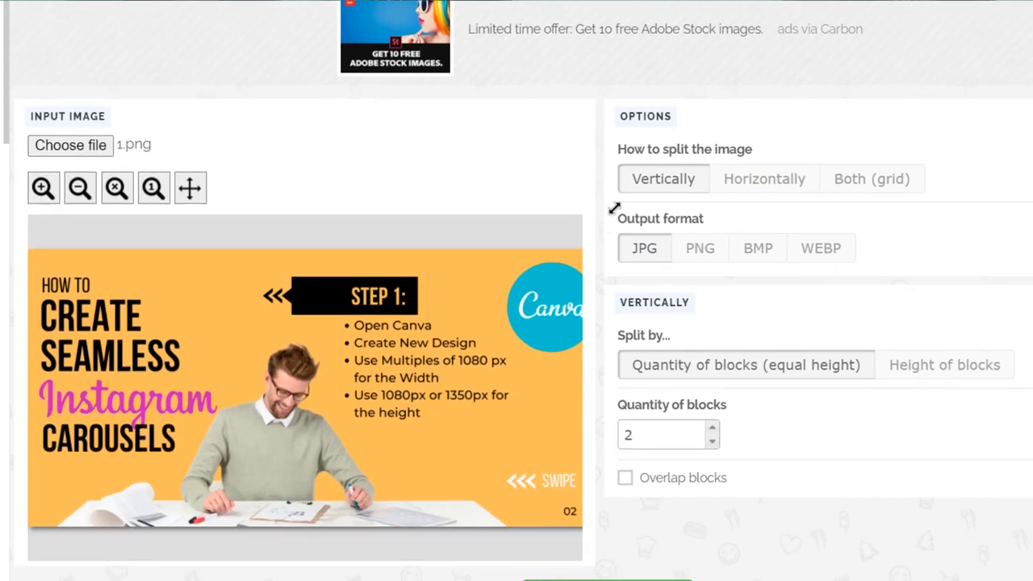
pyautogui.click(763, 179)
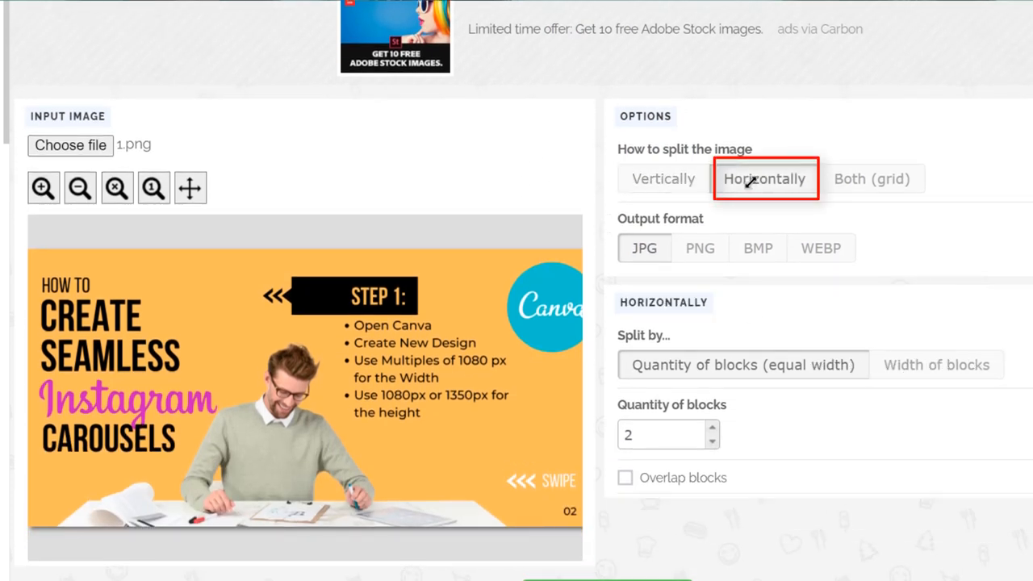
pyautogui.click(700, 247)
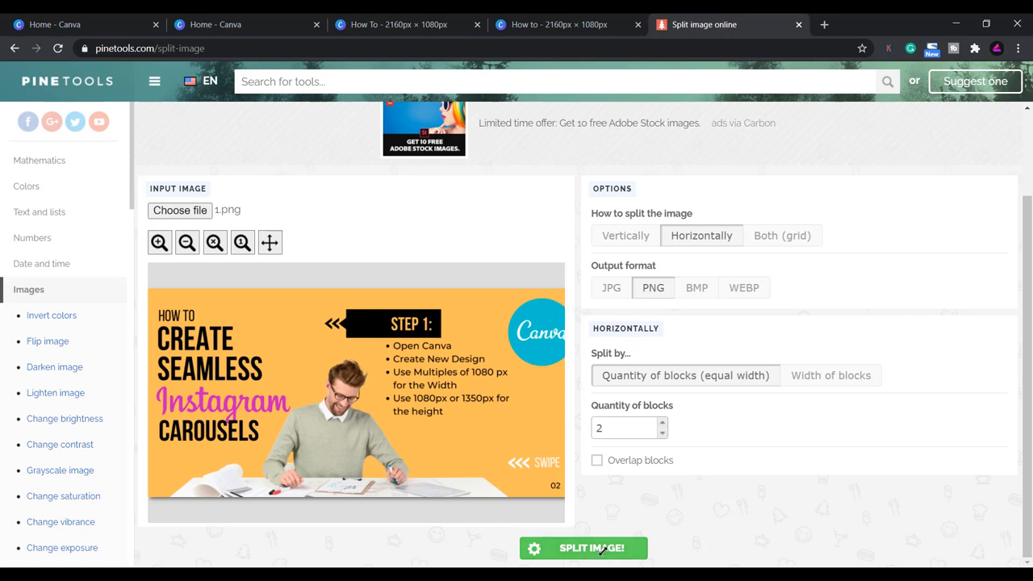
pyautogui.click(583, 548)
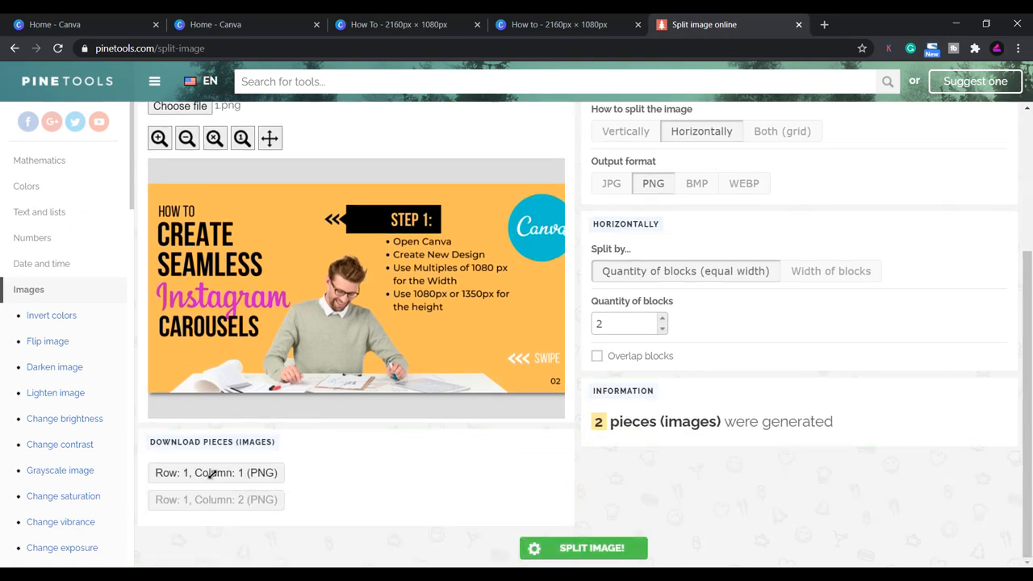
# - Download both square halves of slide 1 and view them in Windows Photos
pyautogui.click(216, 472)
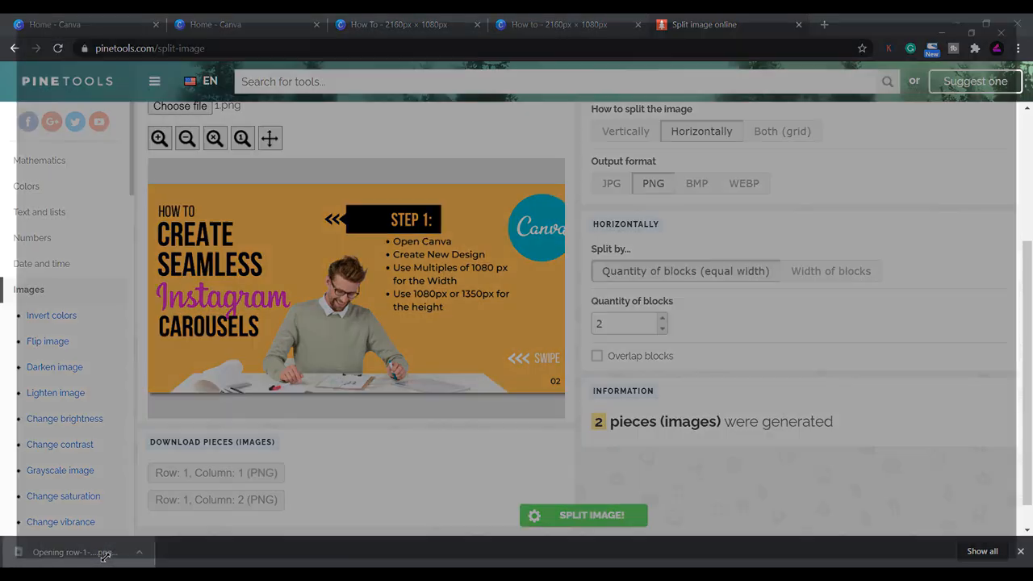
pyautogui.click(75, 552)
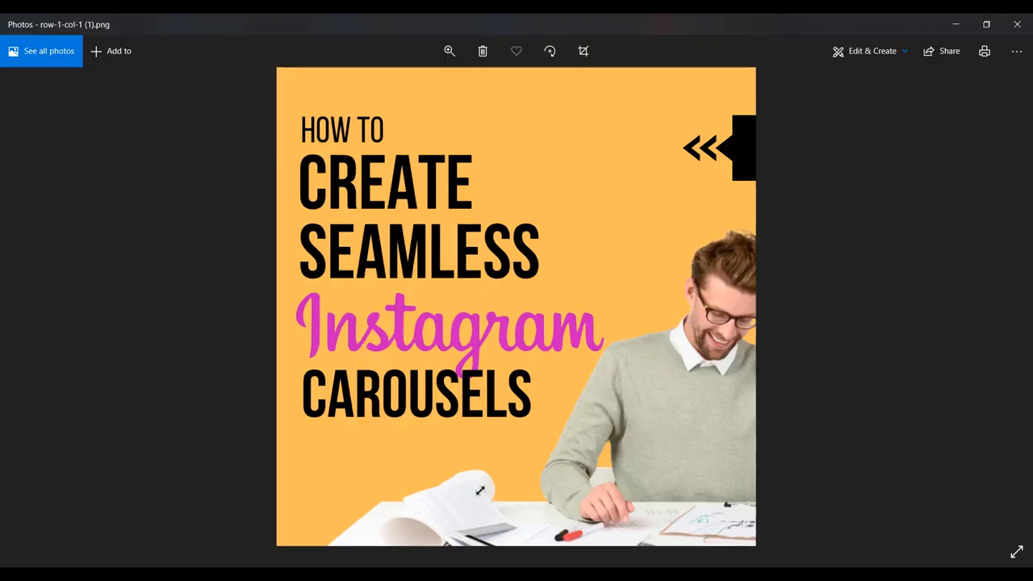
pyautogui.moveTo(632, 152)
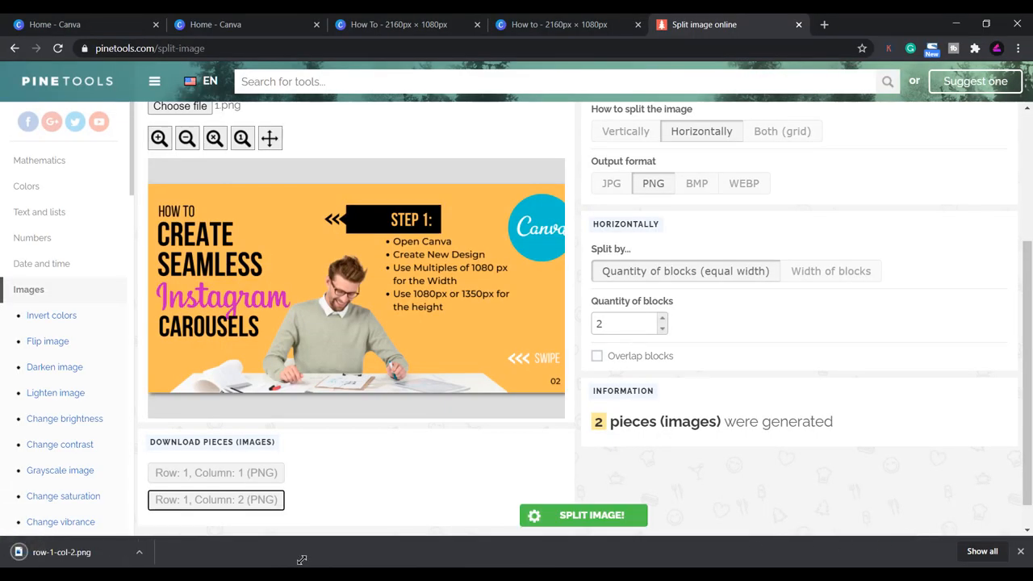
pyautogui.click(61, 552)
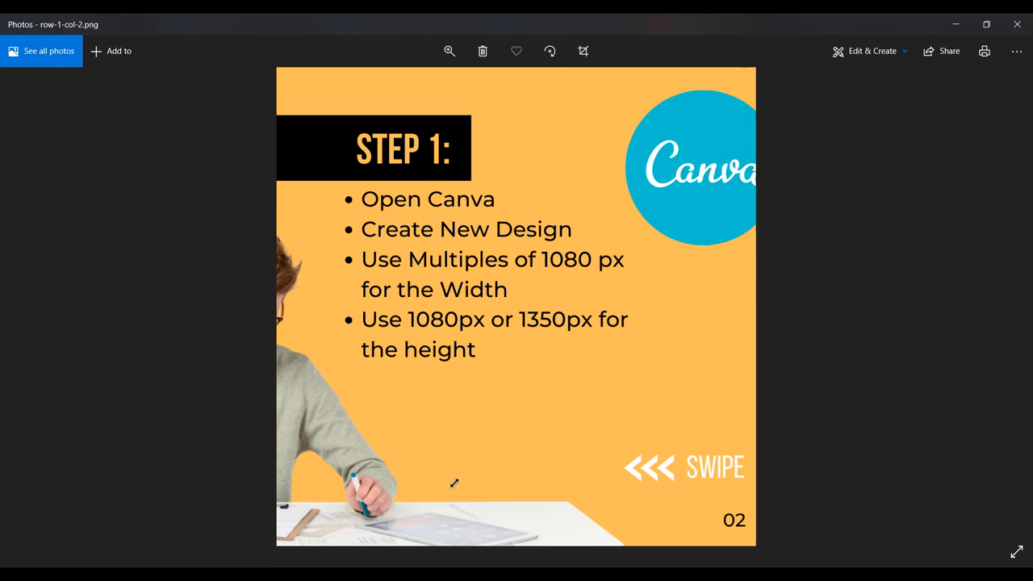
pyautogui.moveTo(644, 304)
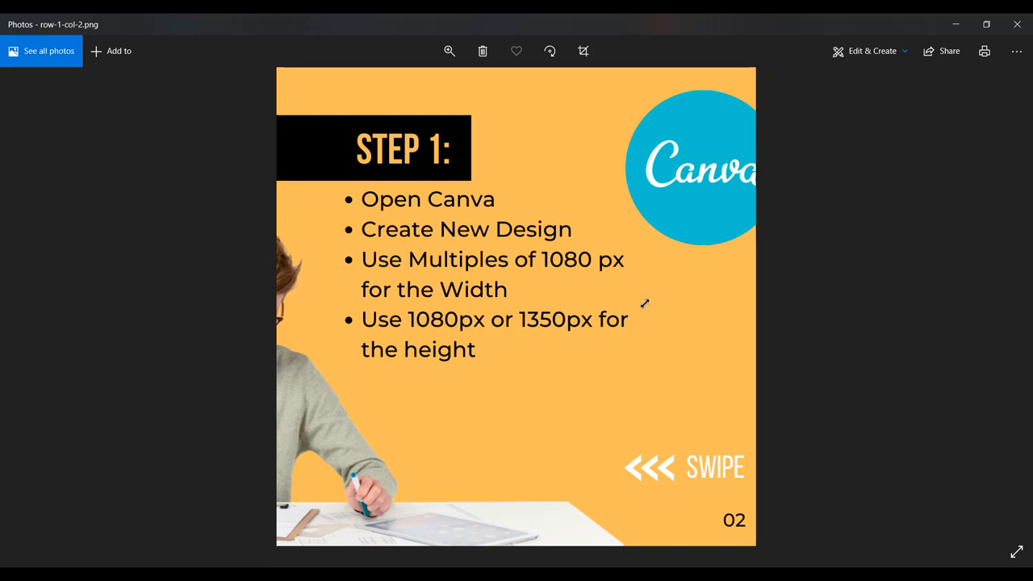
pyautogui.moveTo(1017, 24)
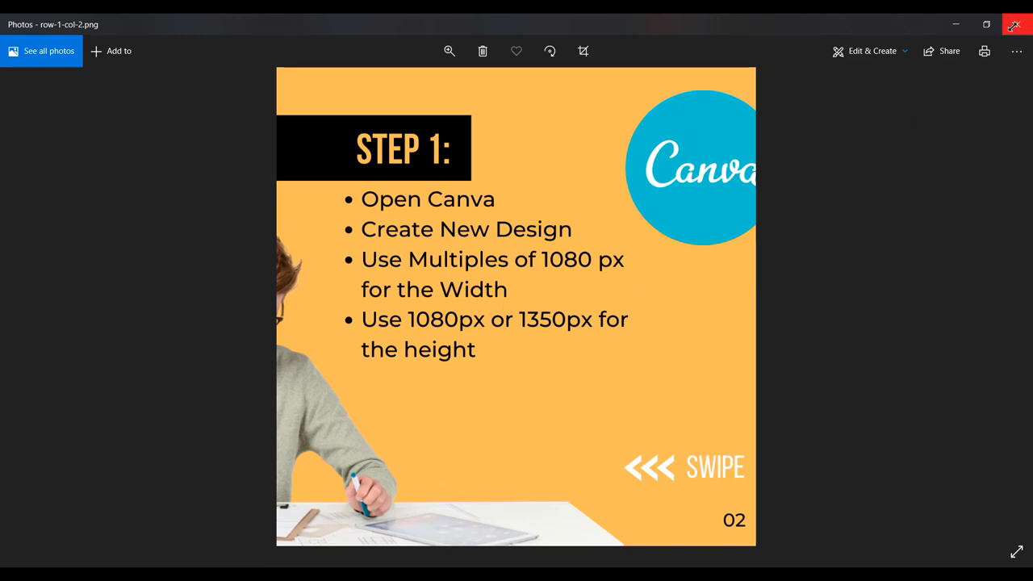